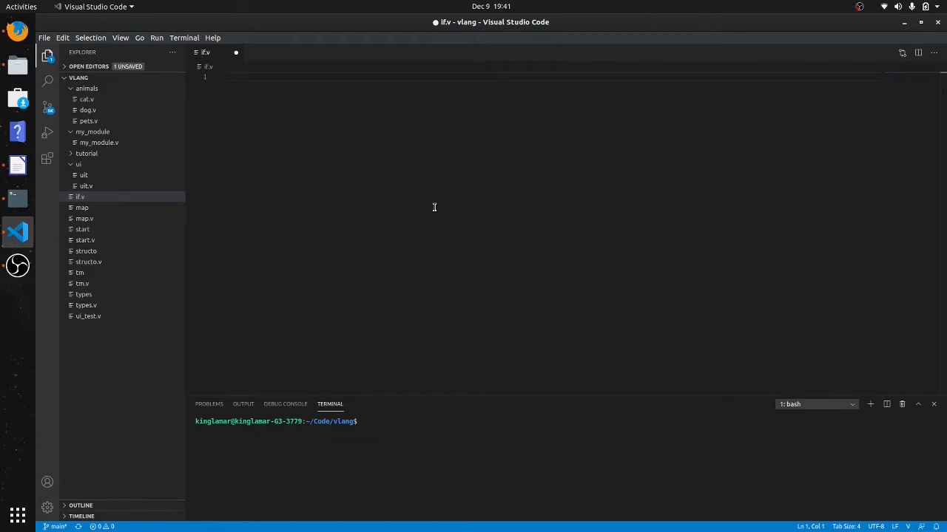
Step: Declare num := 777 on the first line of if.v
type("f")
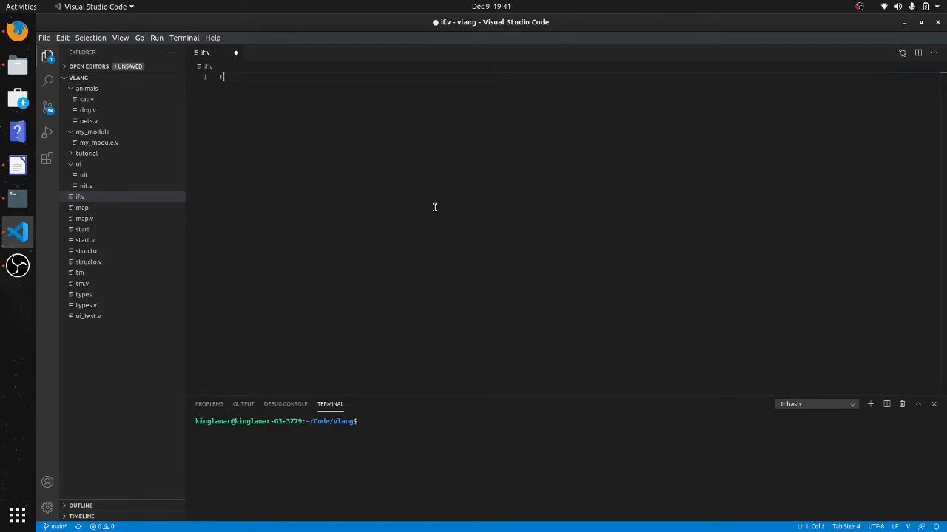
type("num :")
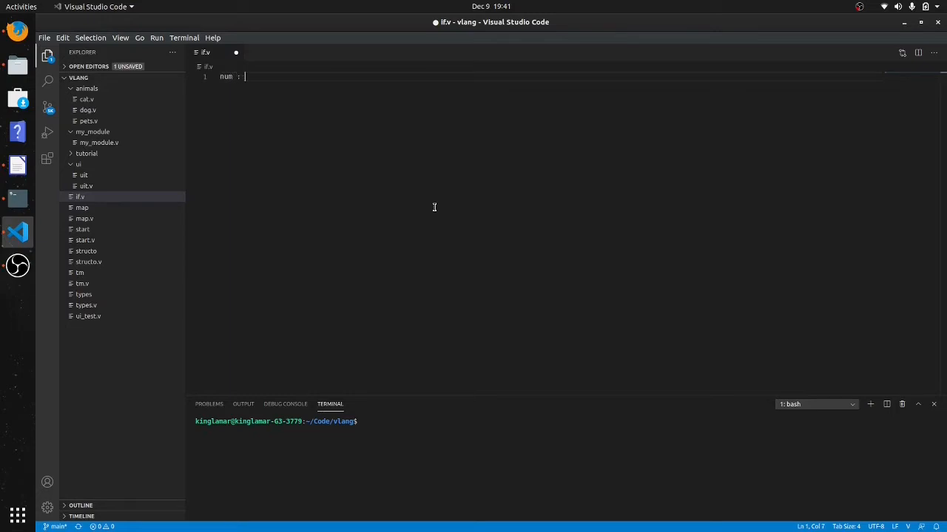
type("= 777")
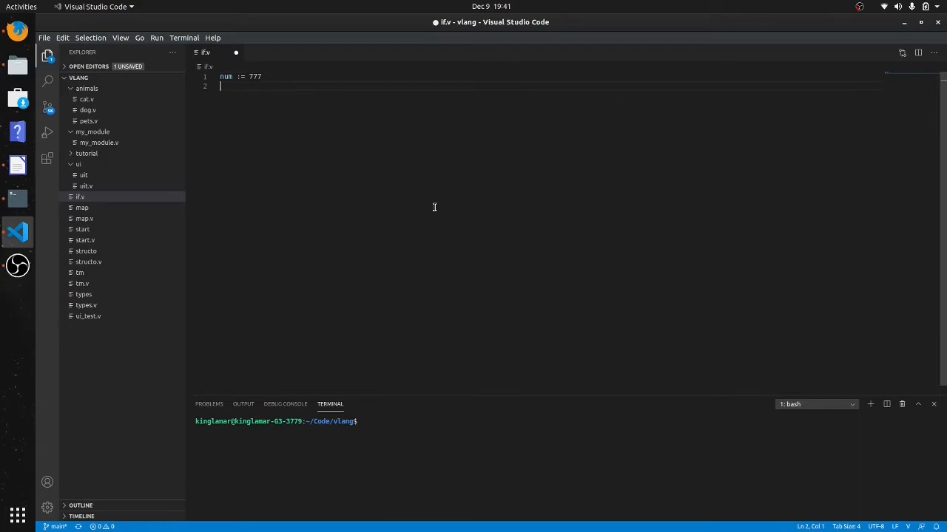
Step: Add an if num > 600 block that prints "num is more than 600"
type("if")
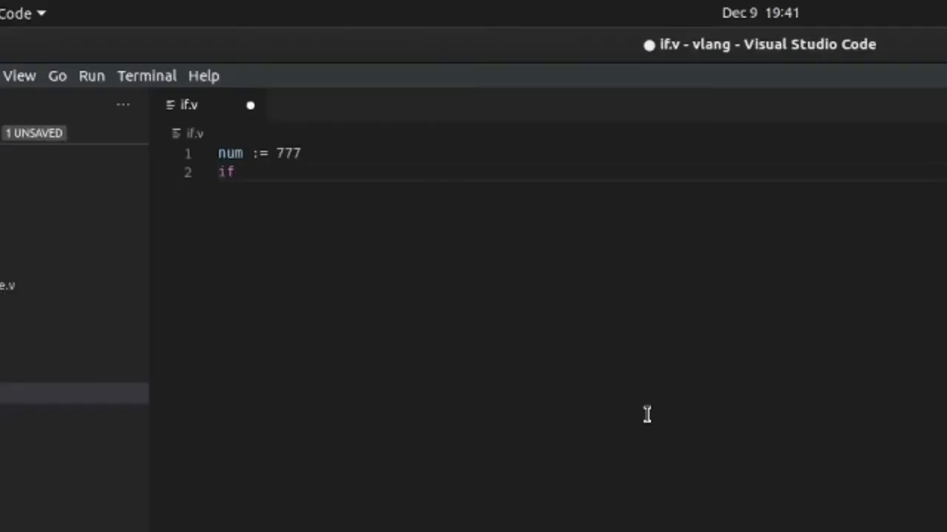
type("num")
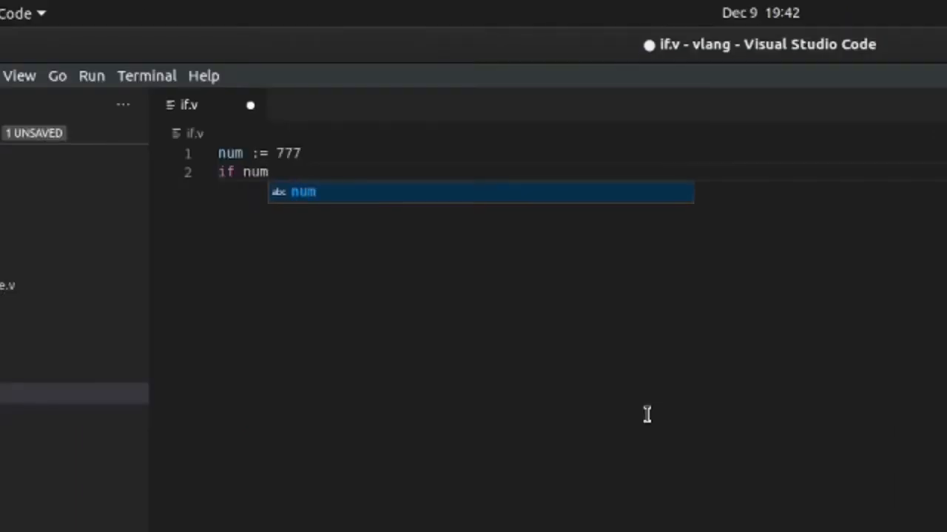
type(">")
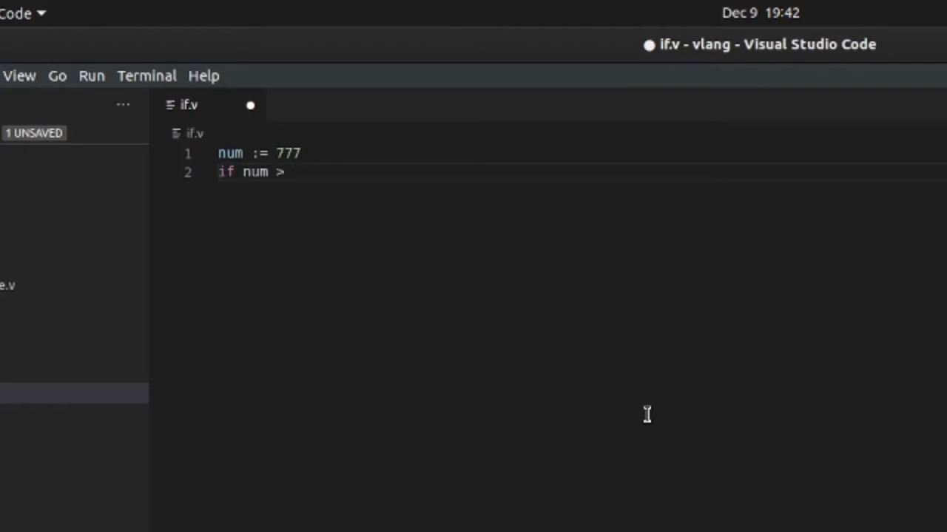
type("6")
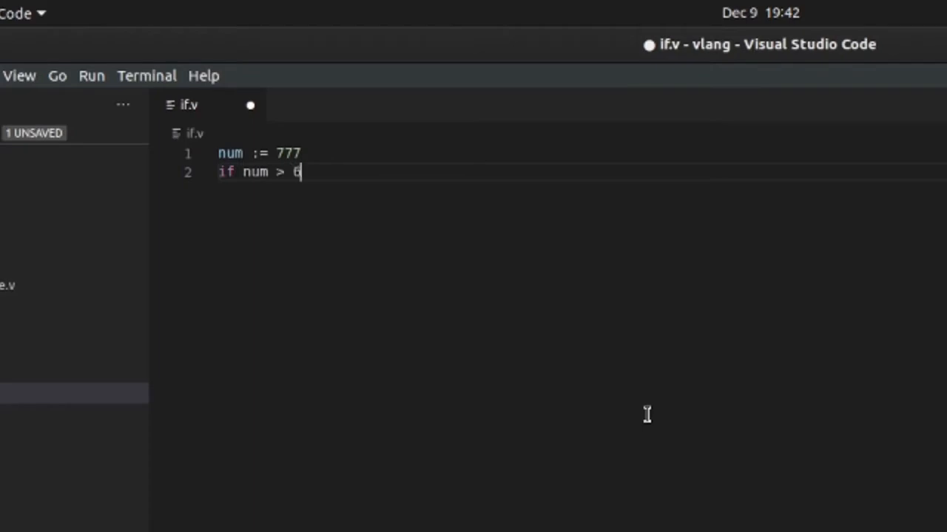
type("00 {")
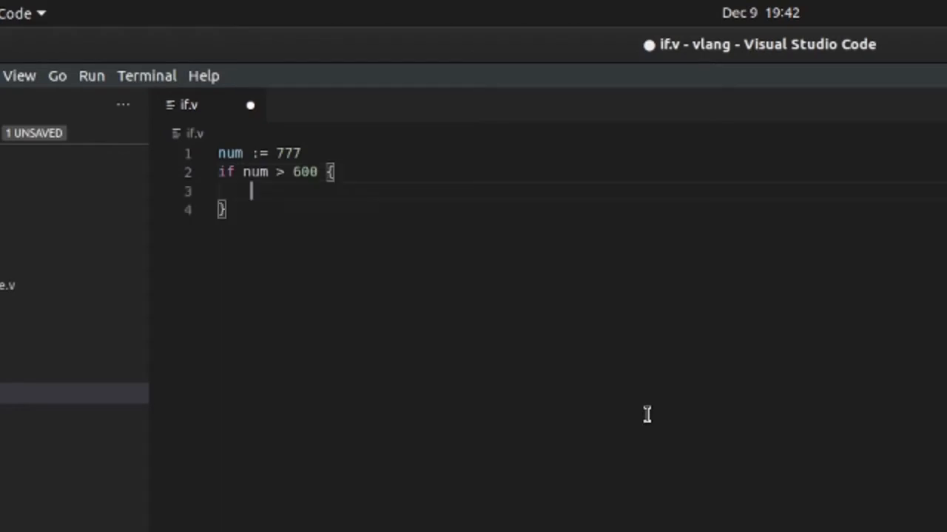
type("print")
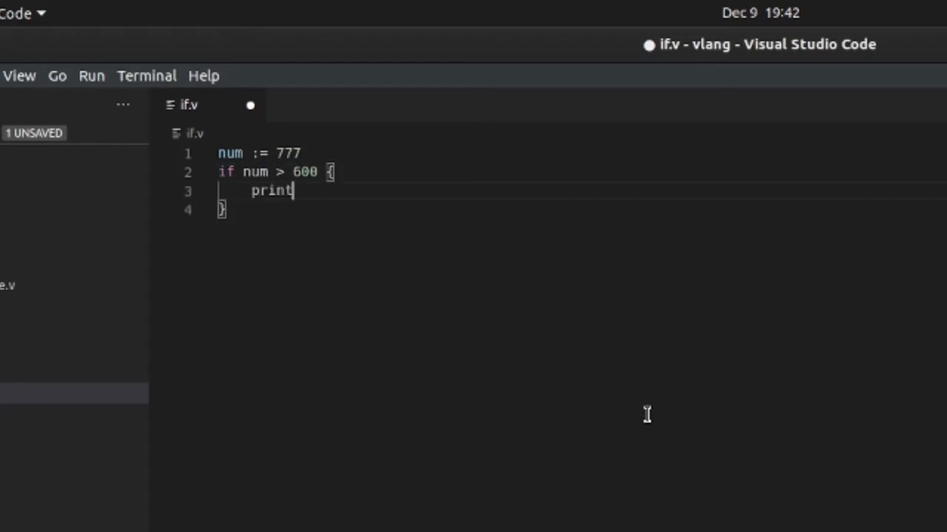
type("ln()")
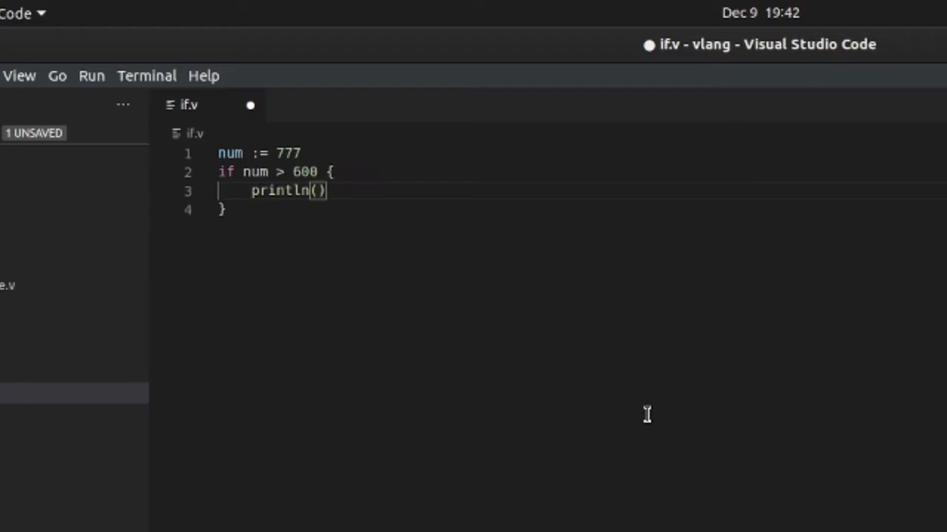
type("\"\"")
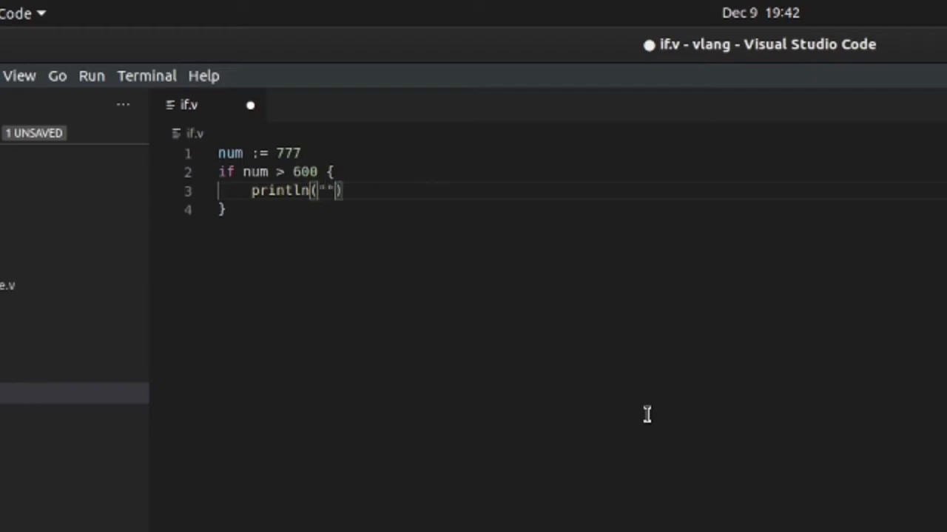
type("num")
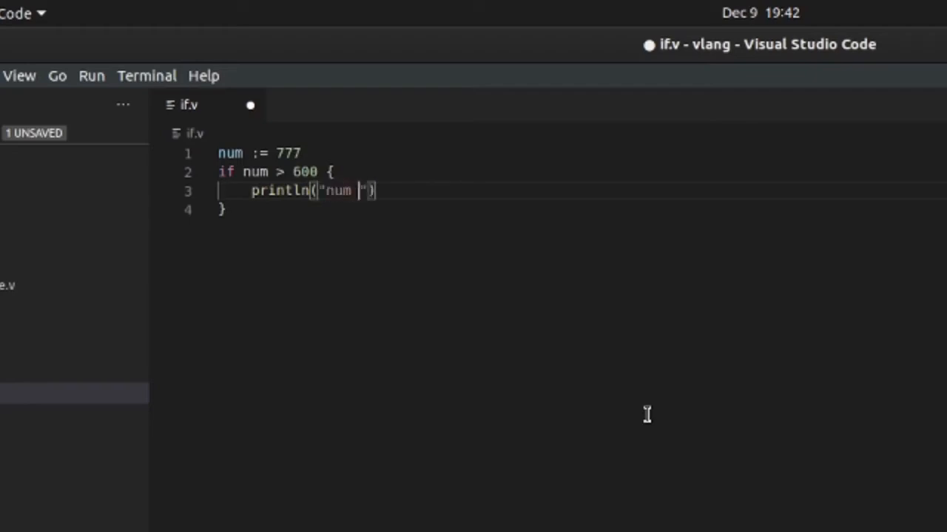
type("is more than")
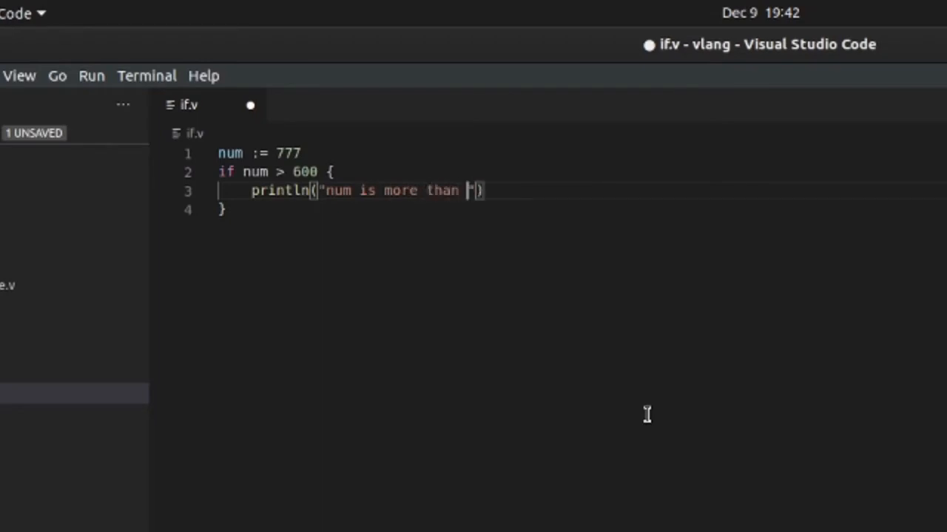
type("600")
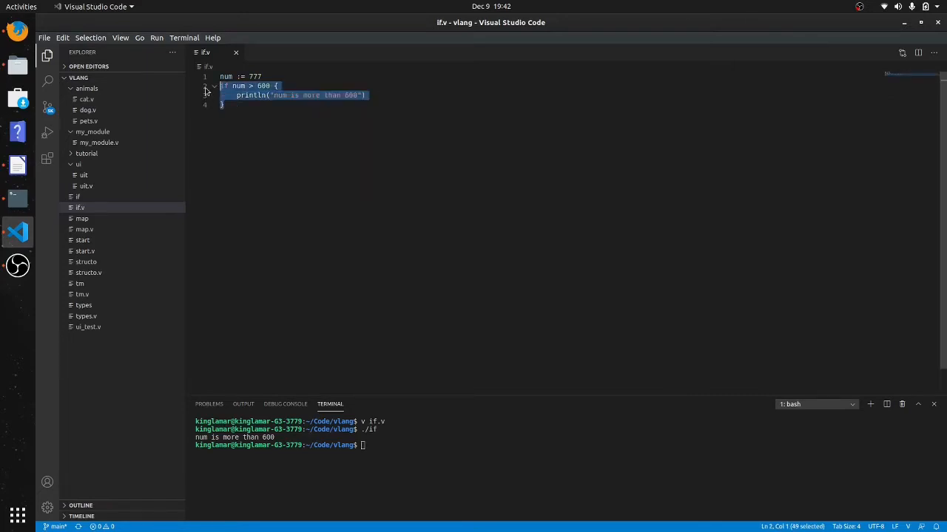
Step: Replace the if block with an assignment s := if num > 600 on line 2
key("Delete")
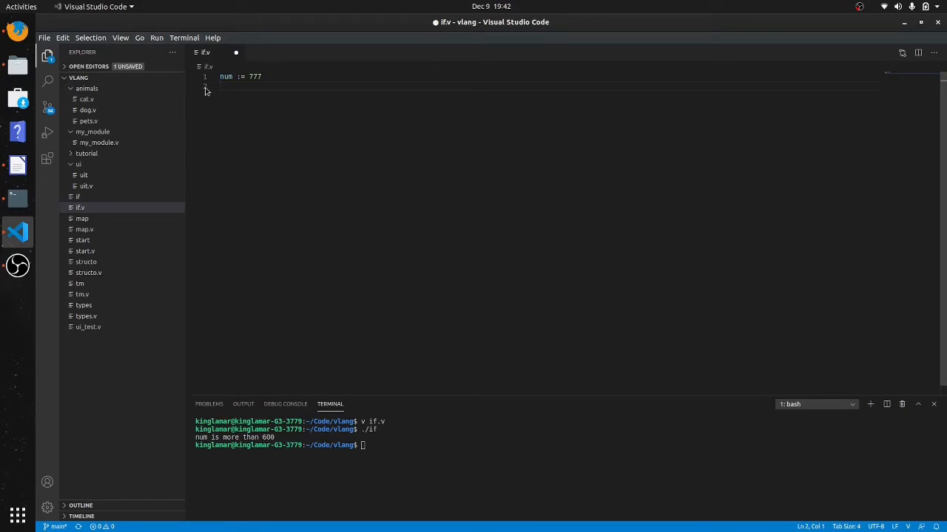
type("s")
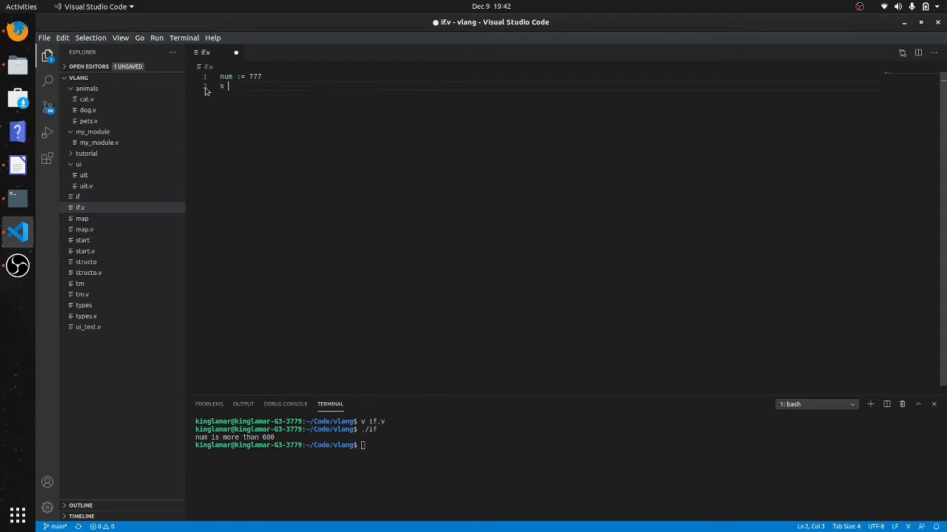
type(":=")
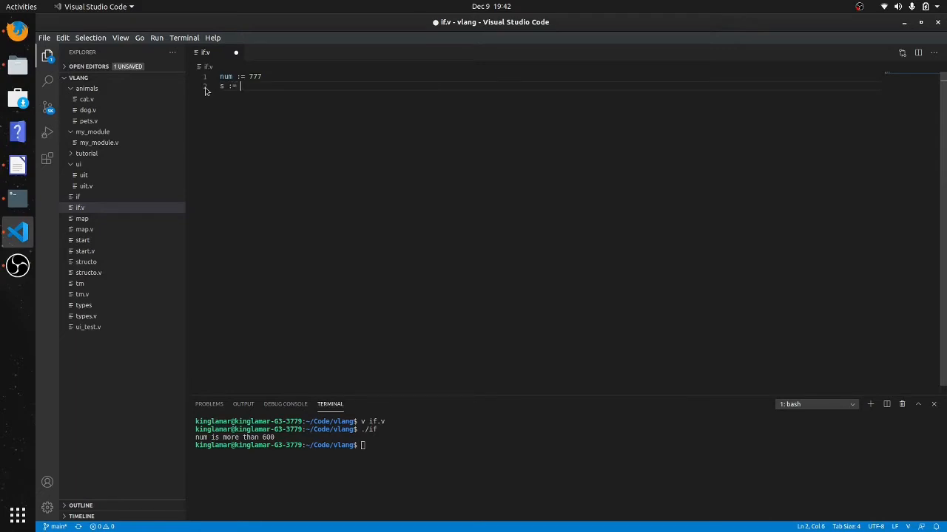
type("if")
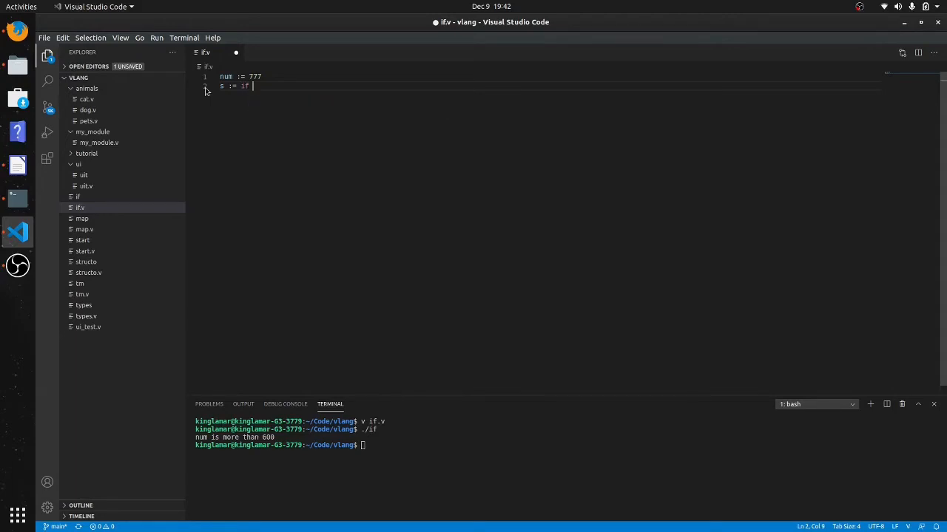
type("num")
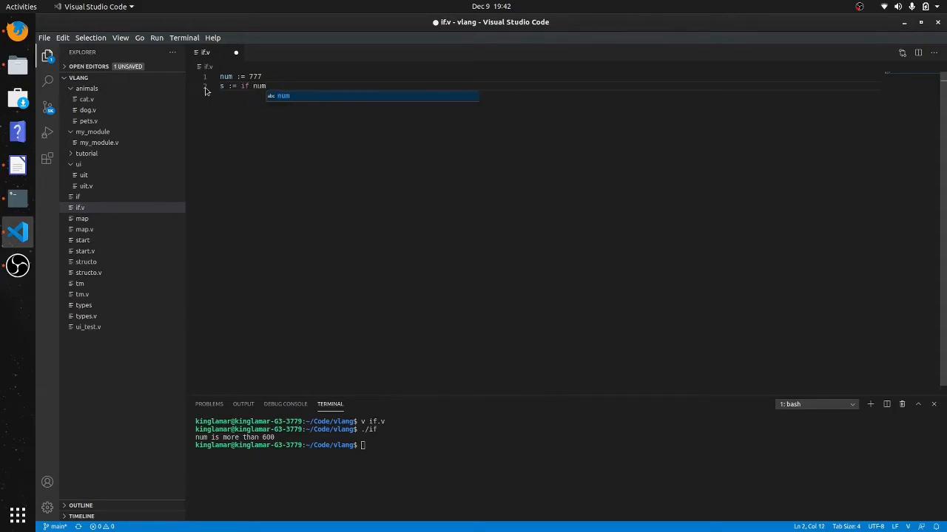
type(">")
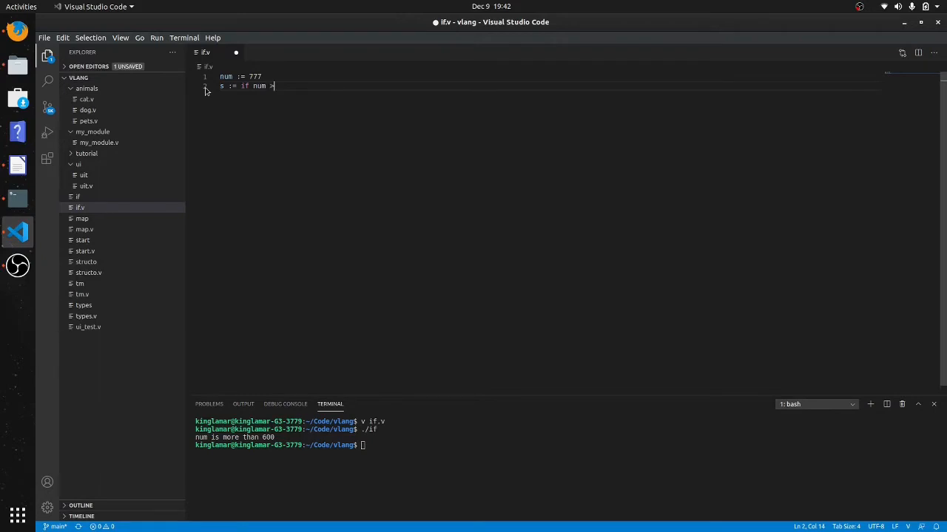
type("600 {")
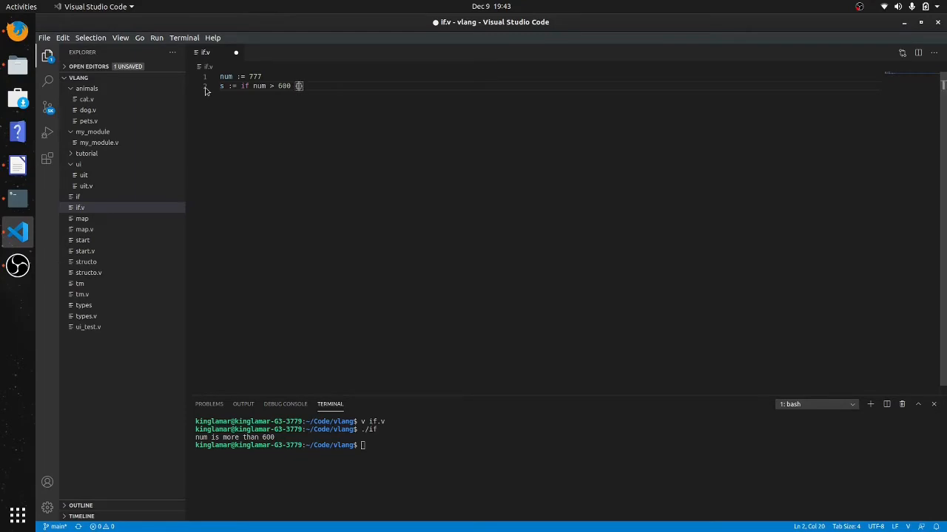
Step: Return 'more than 600' from the if branch and 'less than 600' from else
type("' '")
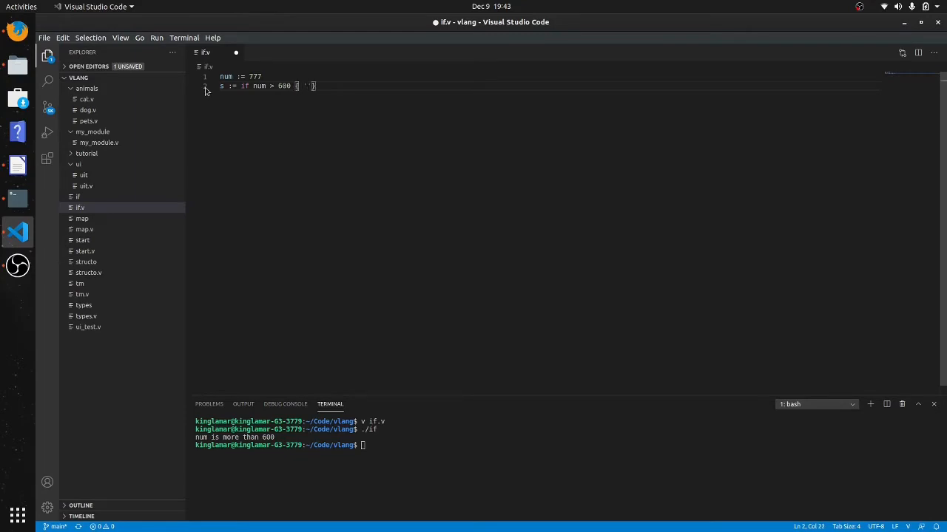
type("more than")
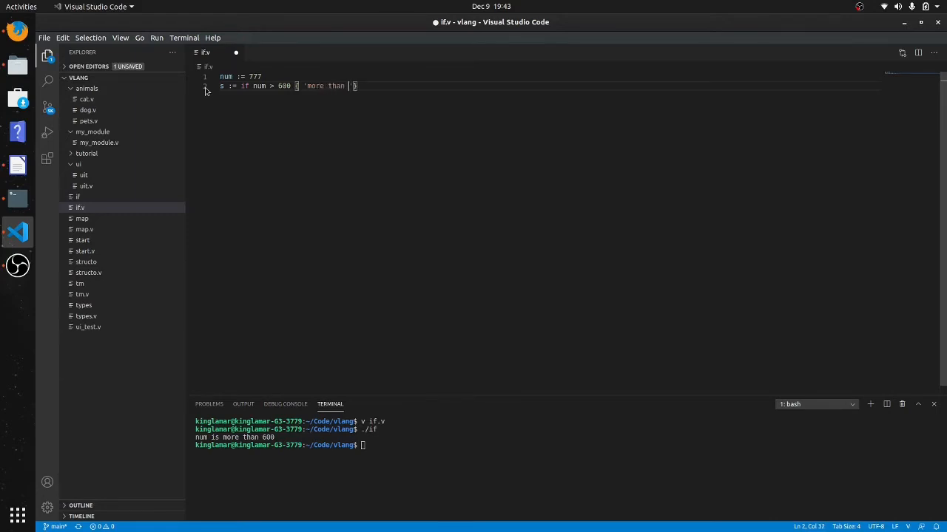
type("600")
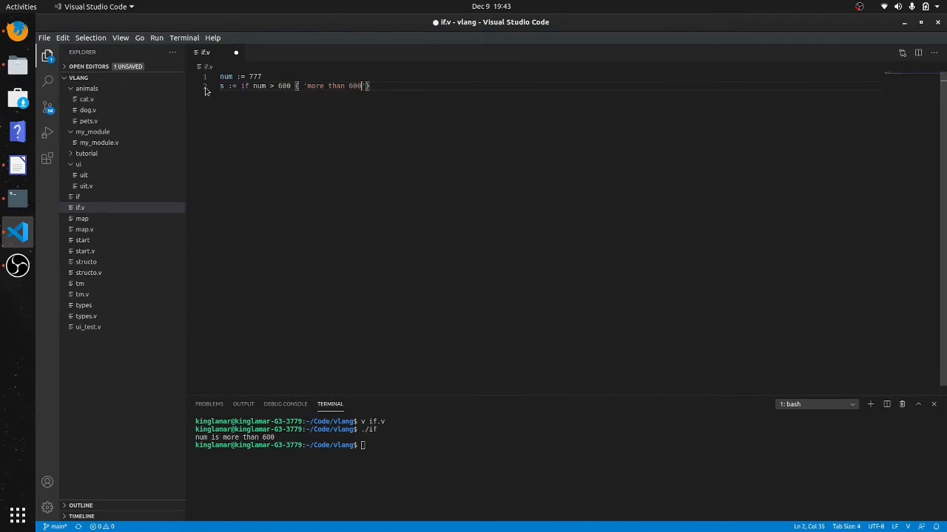
type("} else")
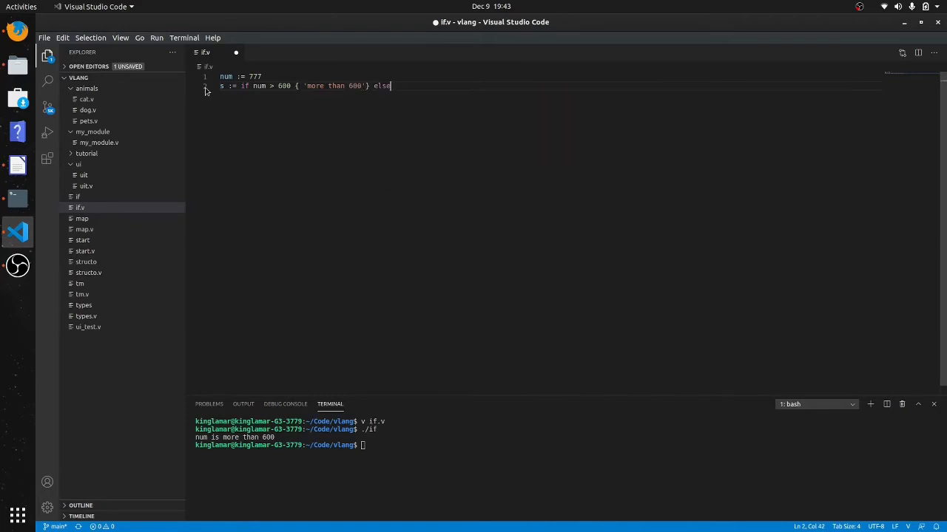
type("{}")
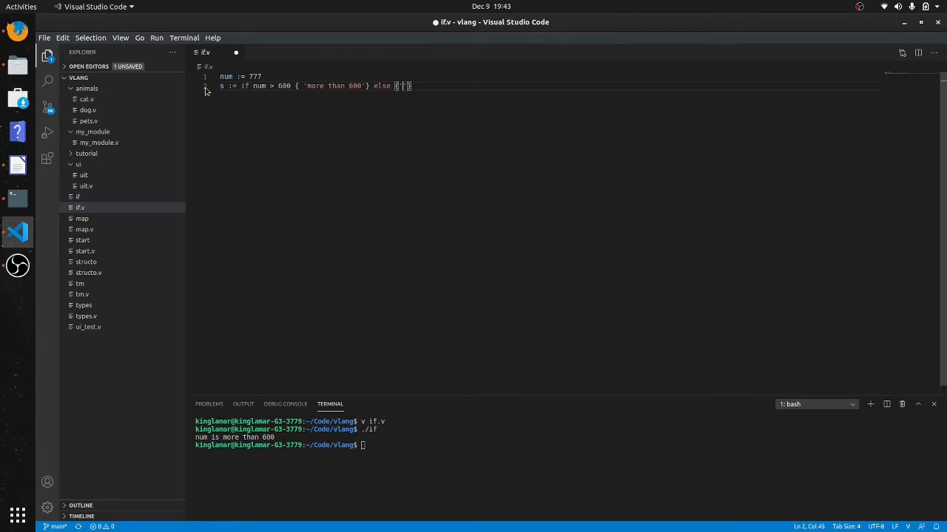
type("less than")
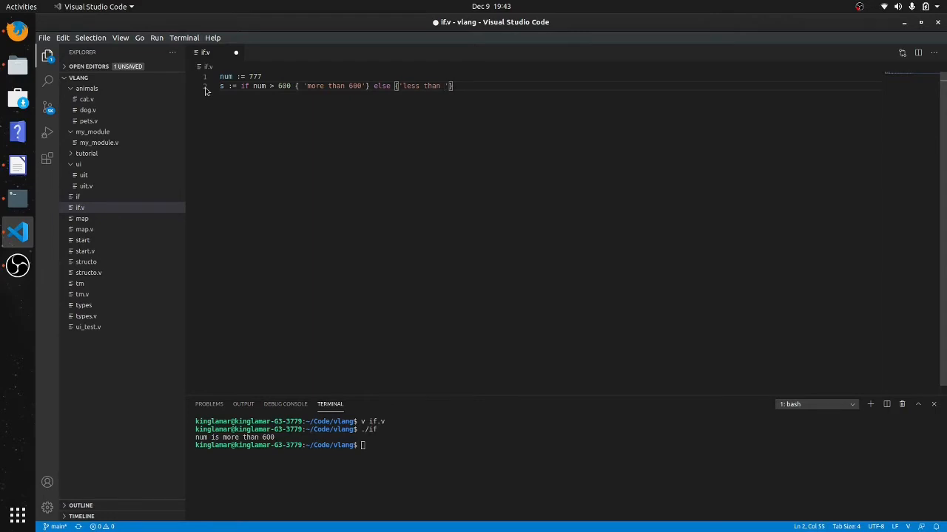
type("600")
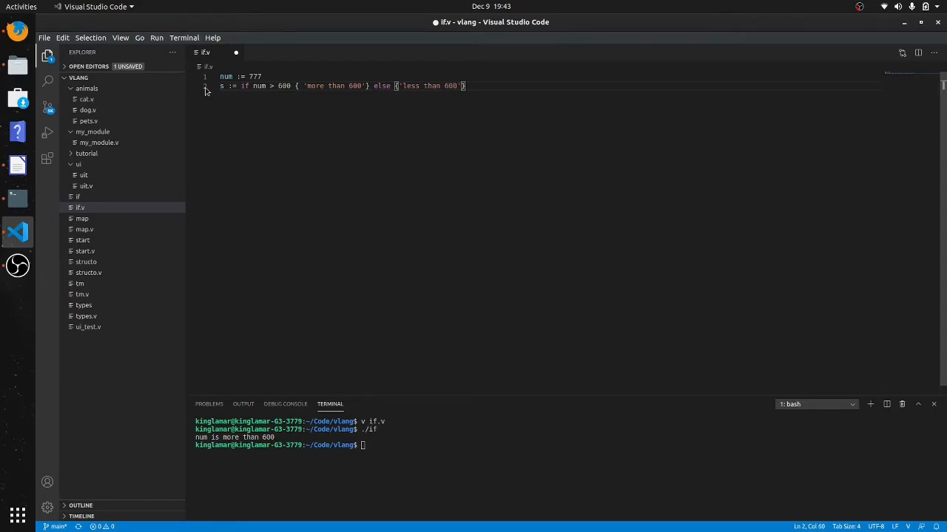
Step: Add println(s) on line 3 of if.v
type("pr")
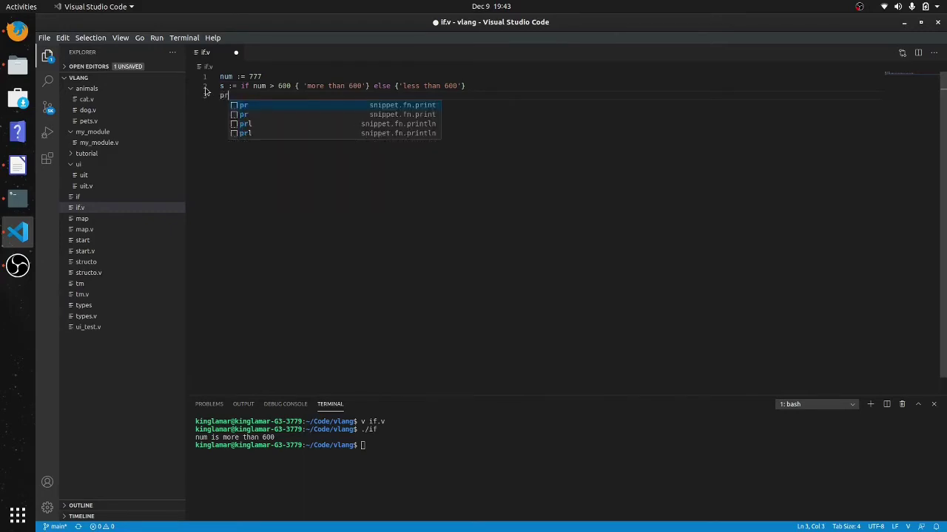
type("int")
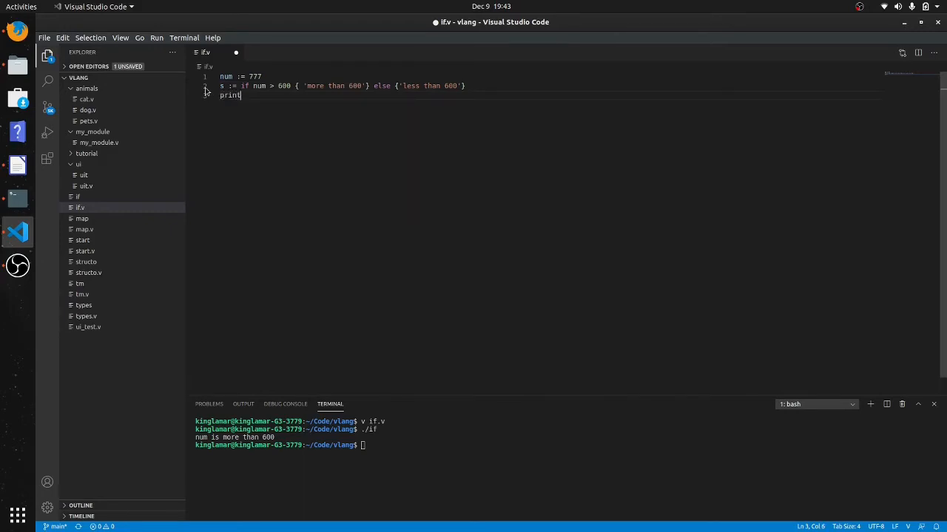
type("ln")
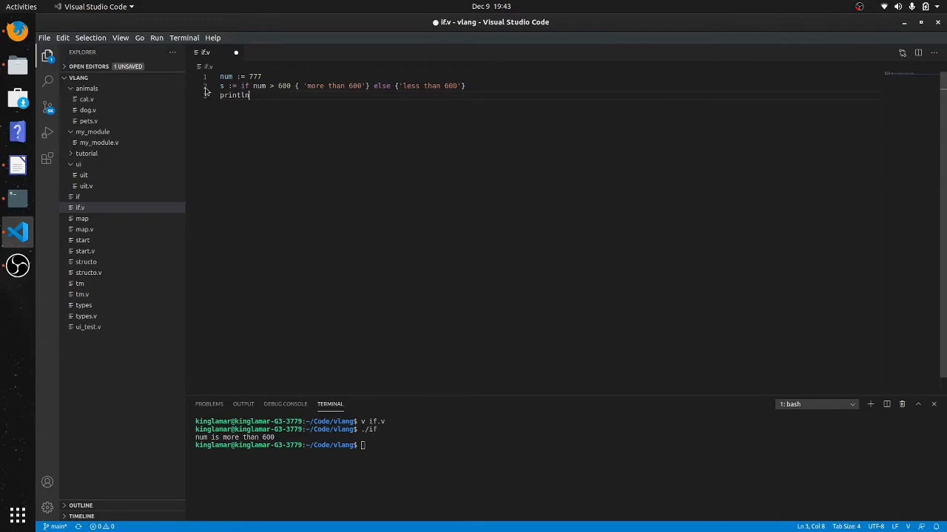
type("(s")
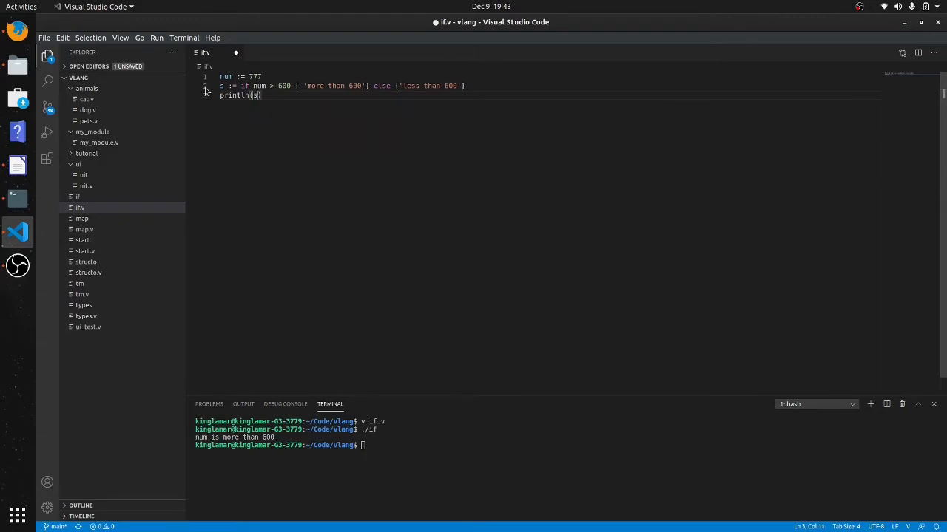
Step: Save if.v, compile it with v if.v and run ./if to print 'more than 600'
key("ctrl+s")
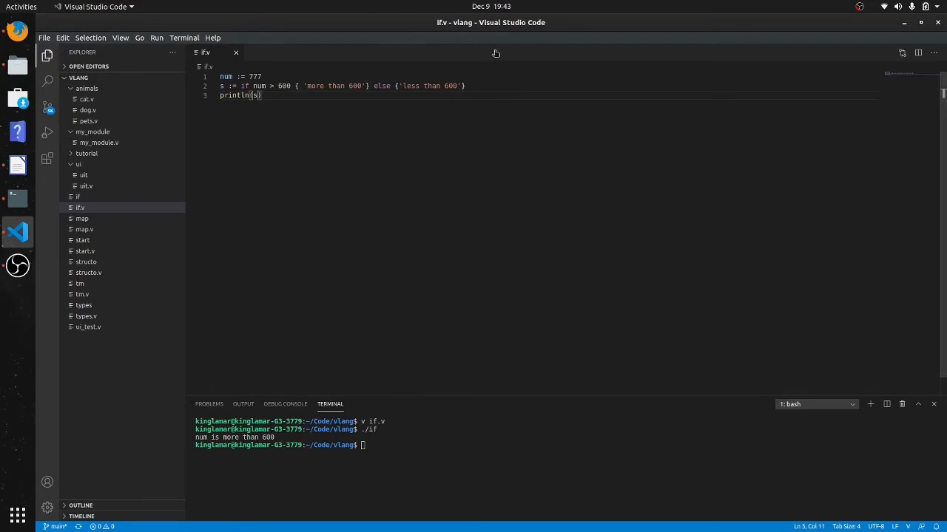
type("./if")
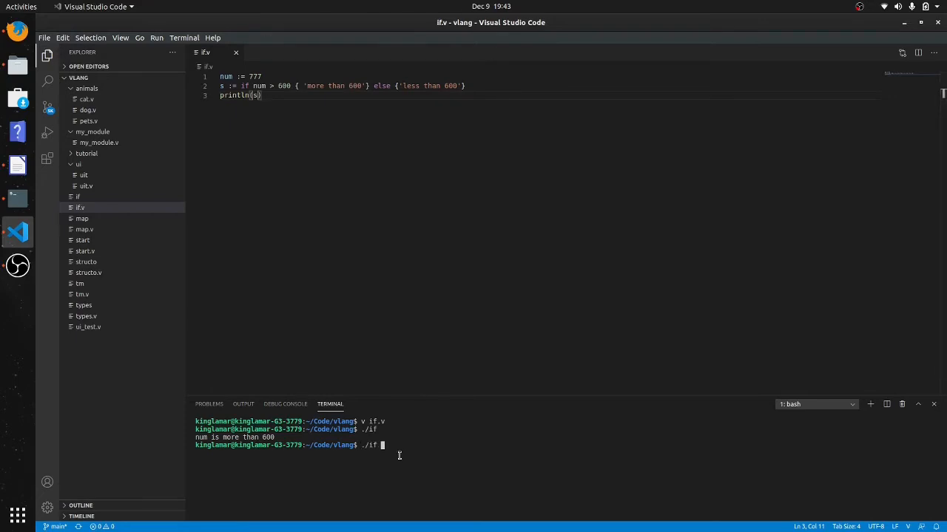
type("v if.v")
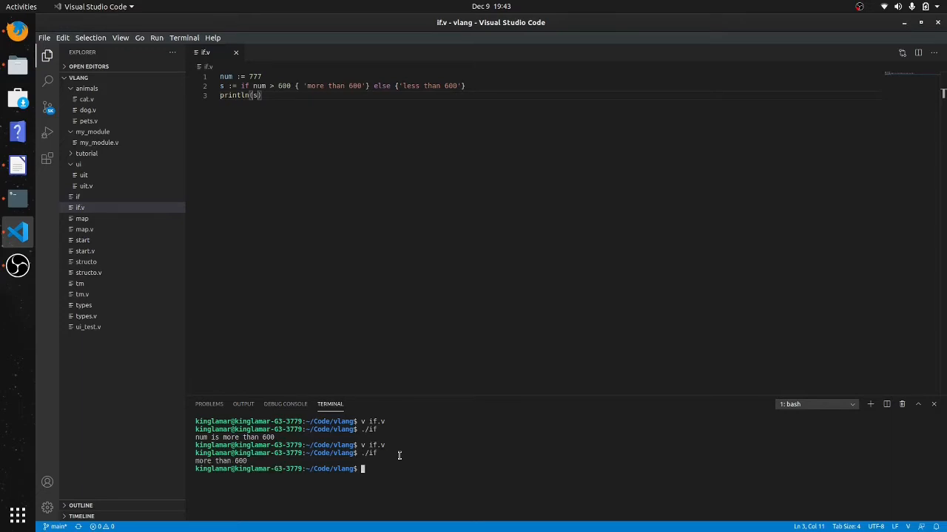
mouse_move(416, 178)
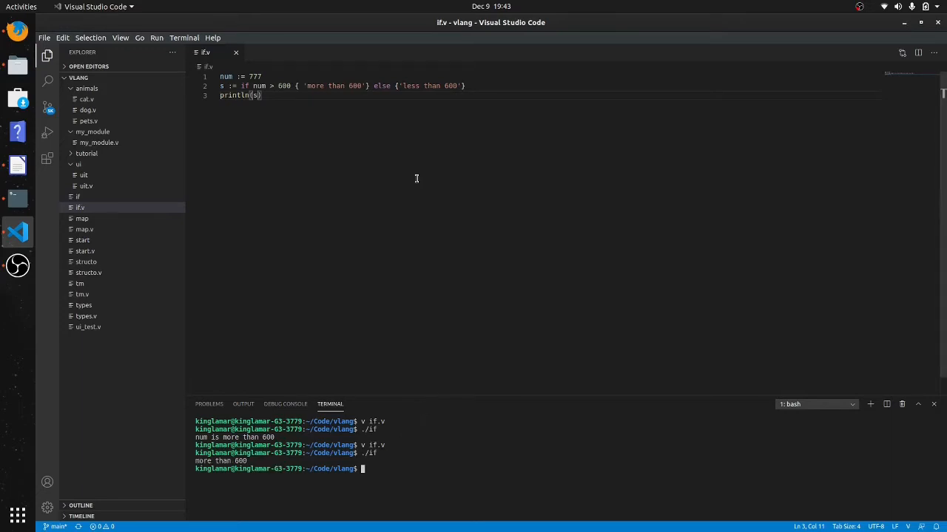
mouse_move(258, 124)
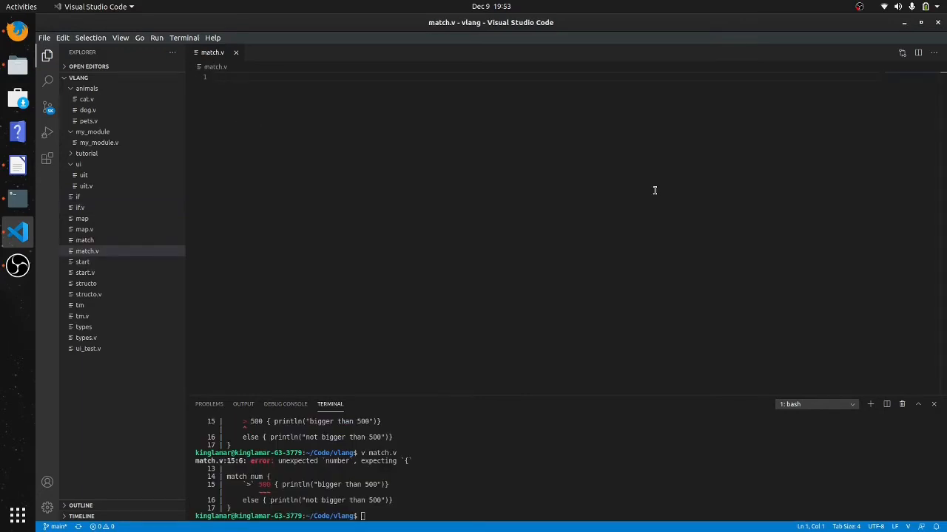
Step: Declare enum Dog{ lab pit roc} in match.v and start new lines below
type("enum")
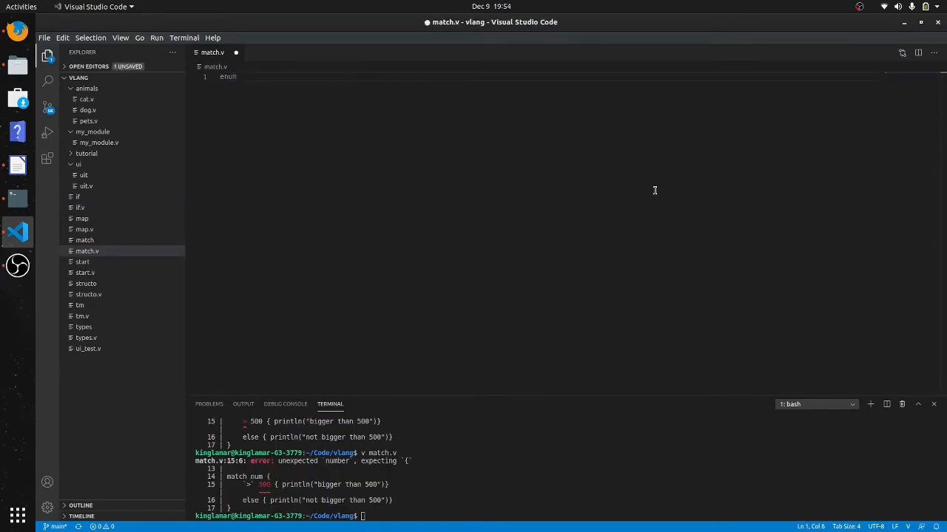
type("Dog")
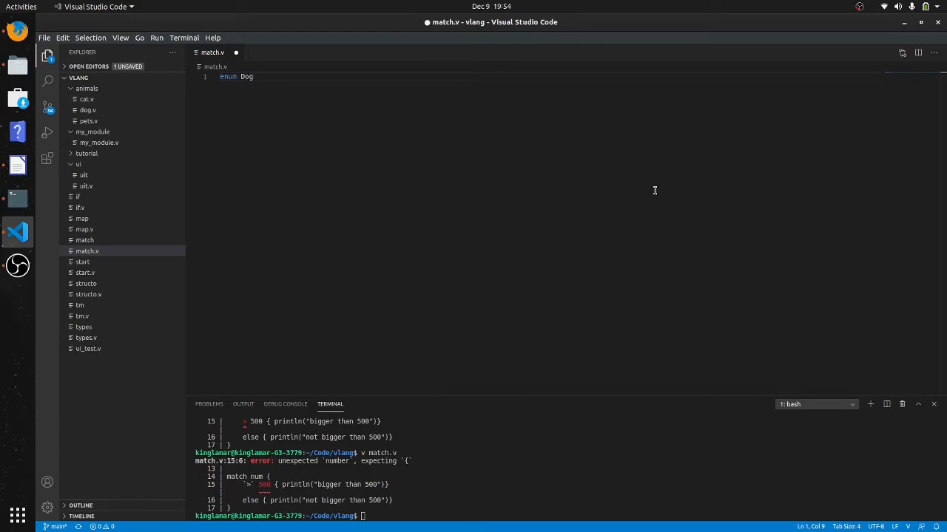
type("{}")
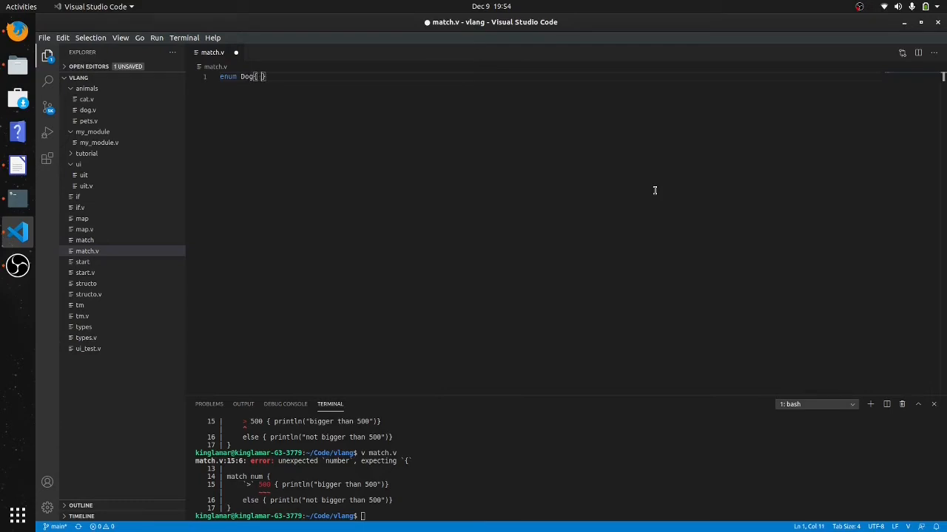
type("lab")
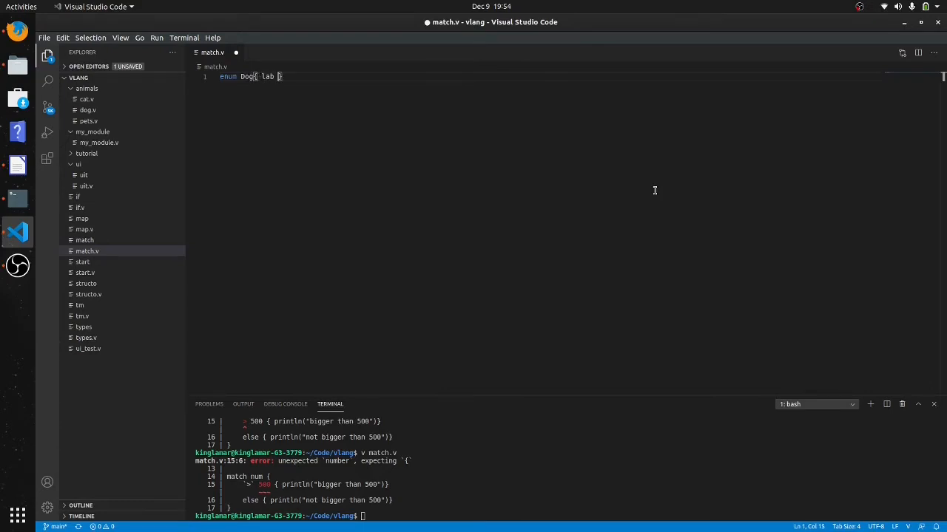
type("put")
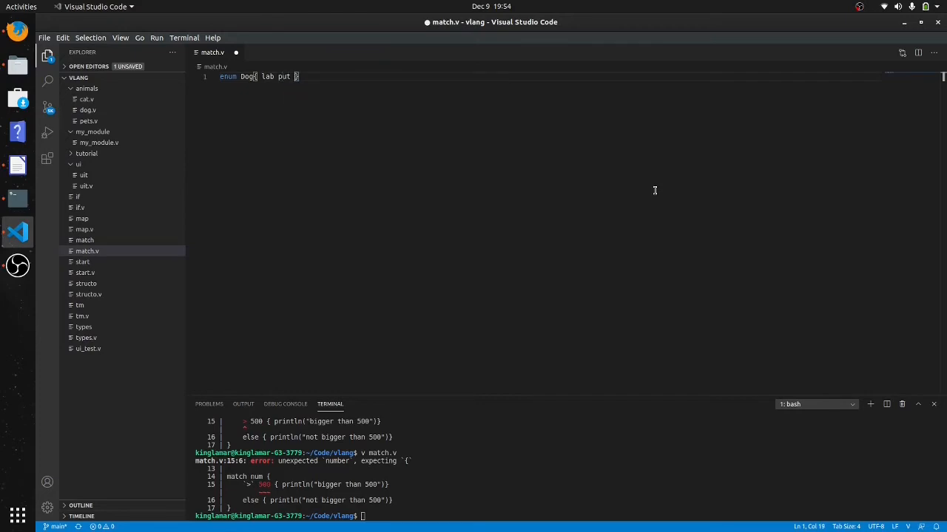
type("roc")
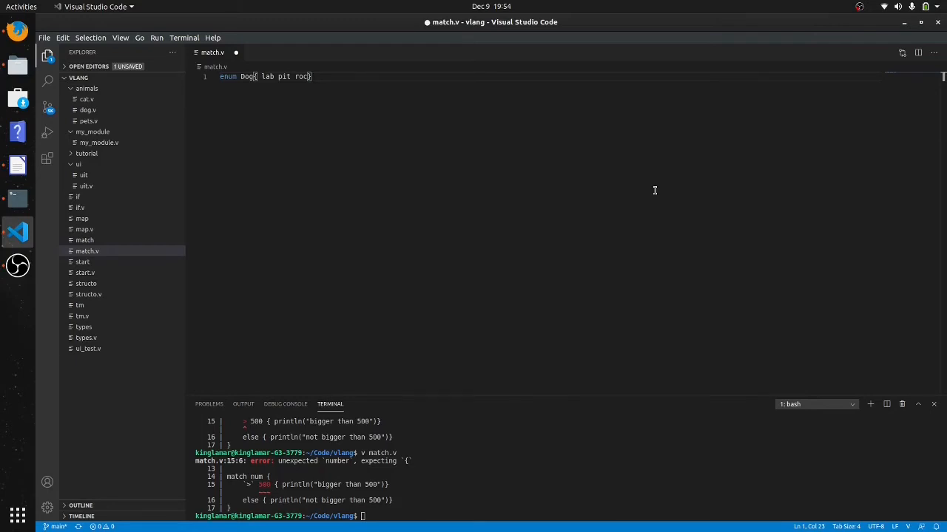
key("Enter")
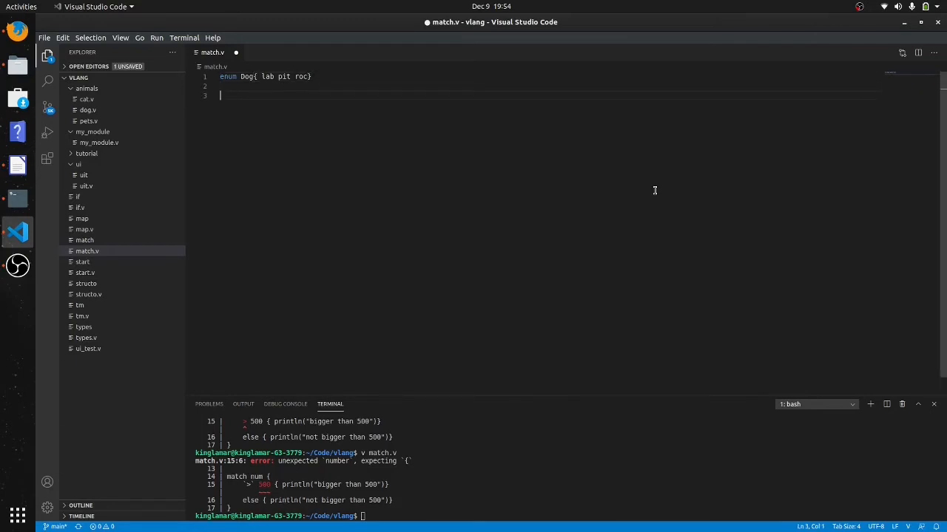
mouse_move(753, 133)
type("d :")
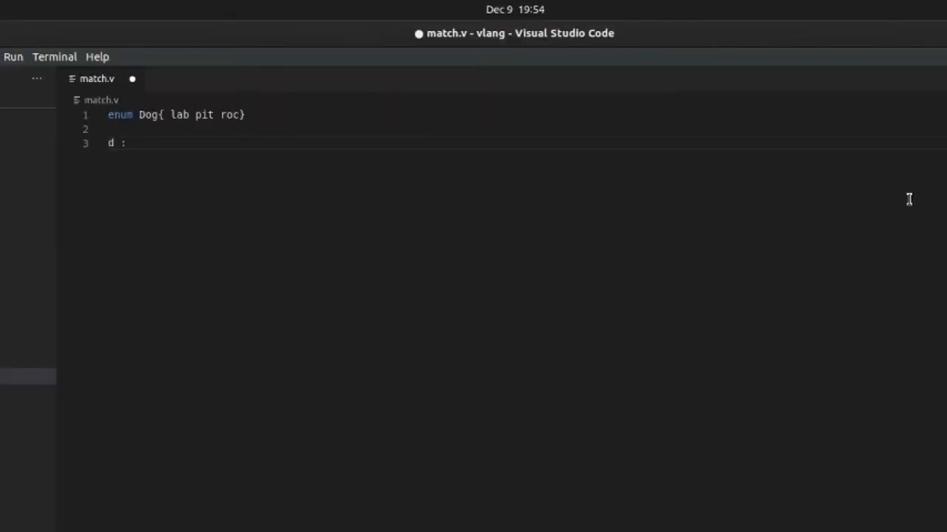
Step: Assign fido := Dog.pit below the enum, followed by two blank lines
type("=")
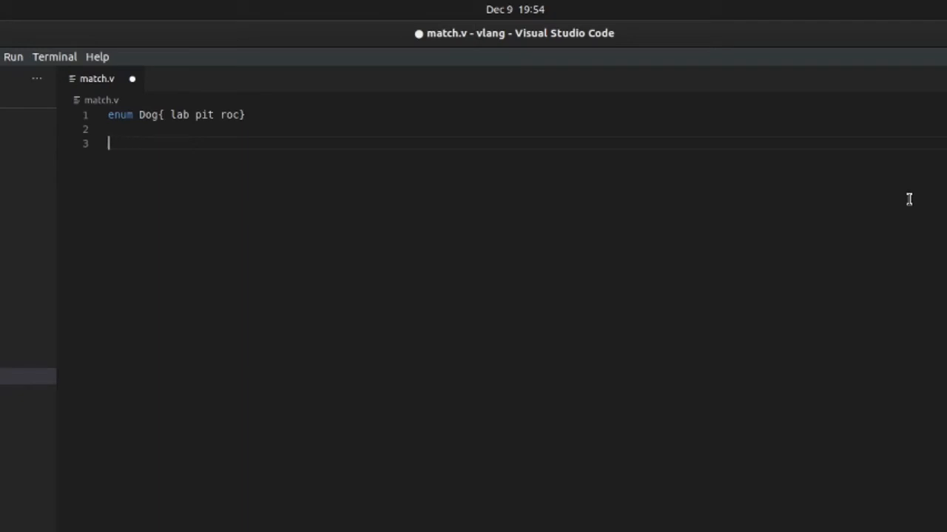
type("fido")
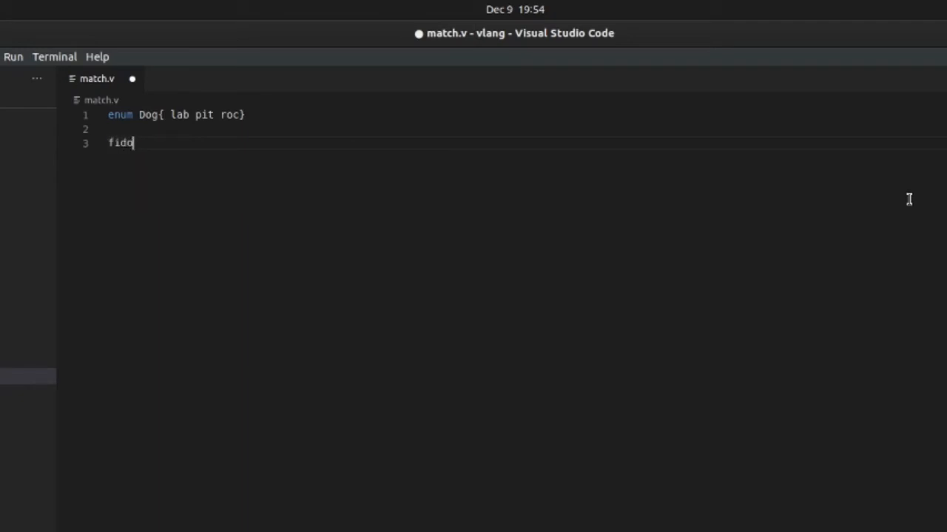
type(":=")
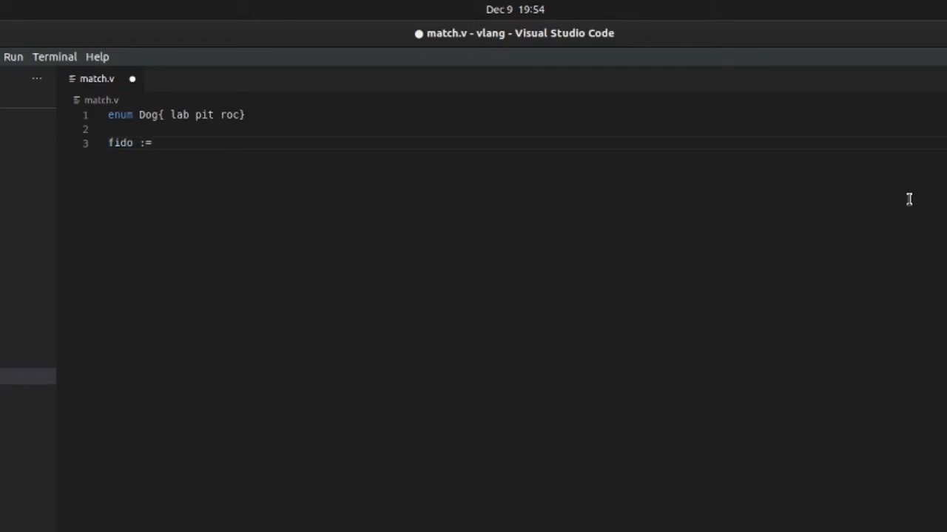
type("D.")
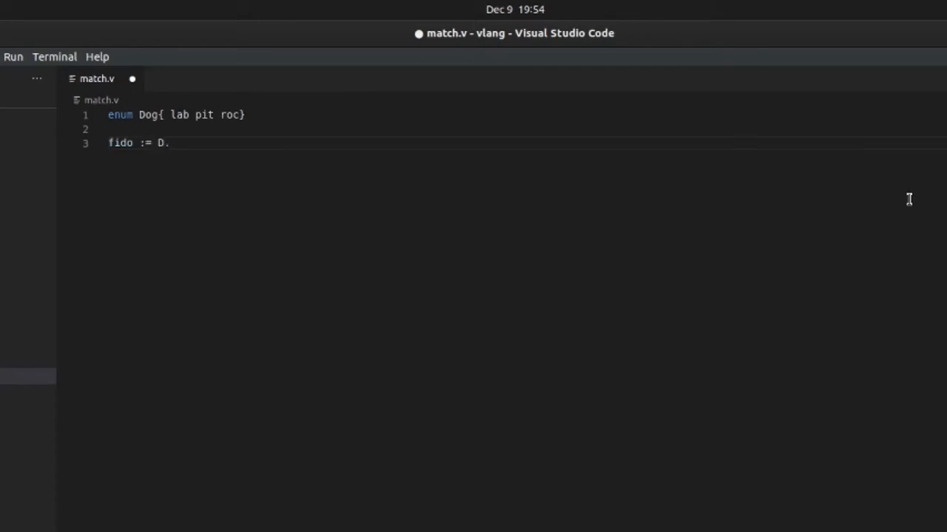
key("BackSpace")
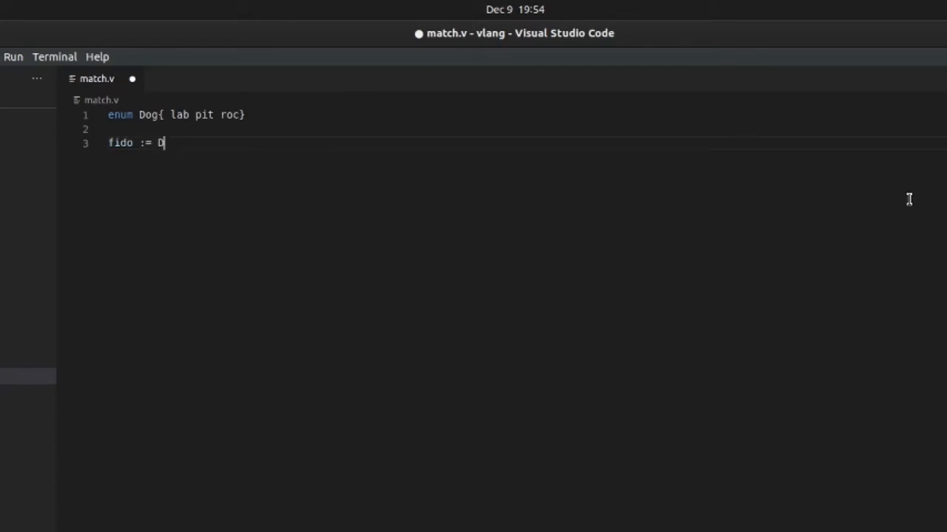
type("og.")
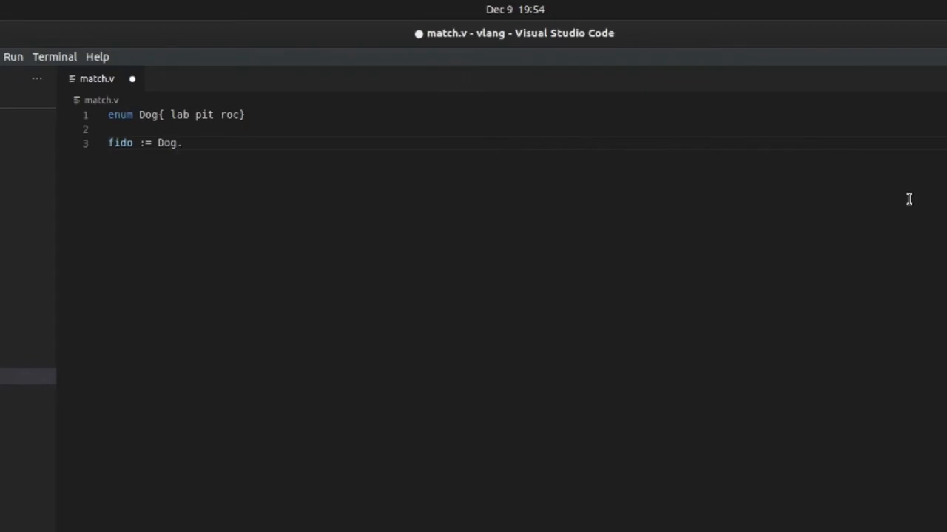
type("pit")
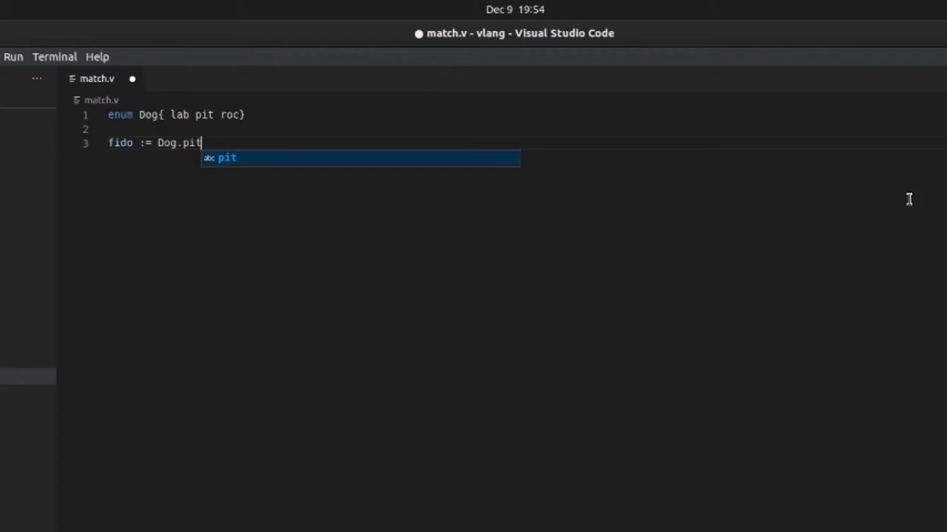
key("Enter")
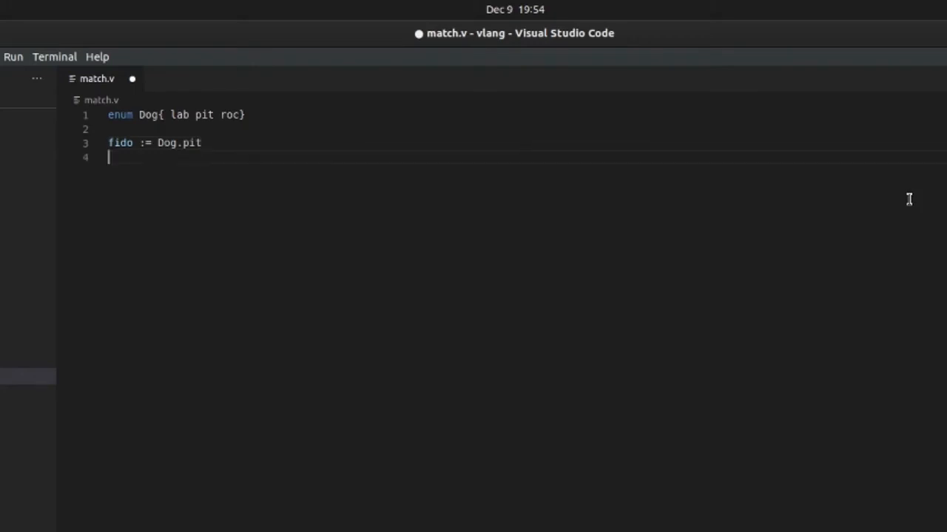
key("Enter")
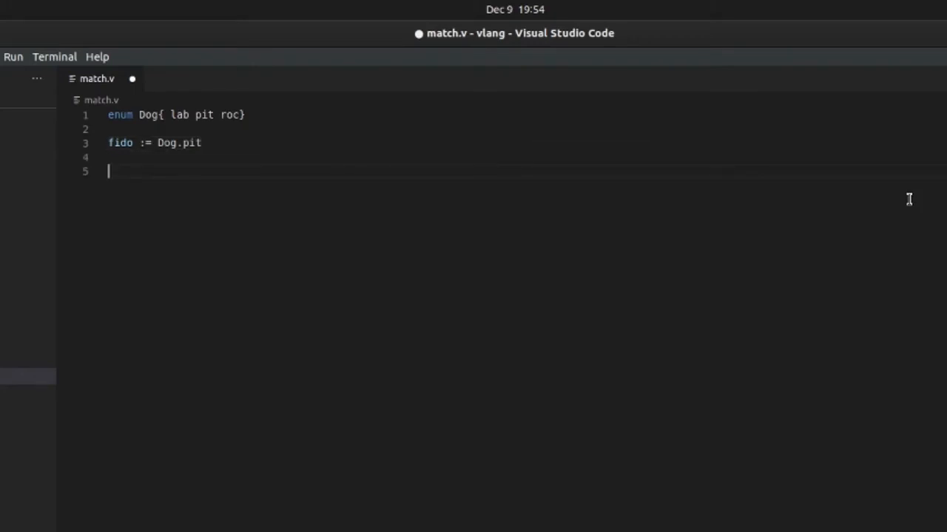
Step: Start a match fido block with a .lab arm printing "this dog is lab retriever"
type("match")
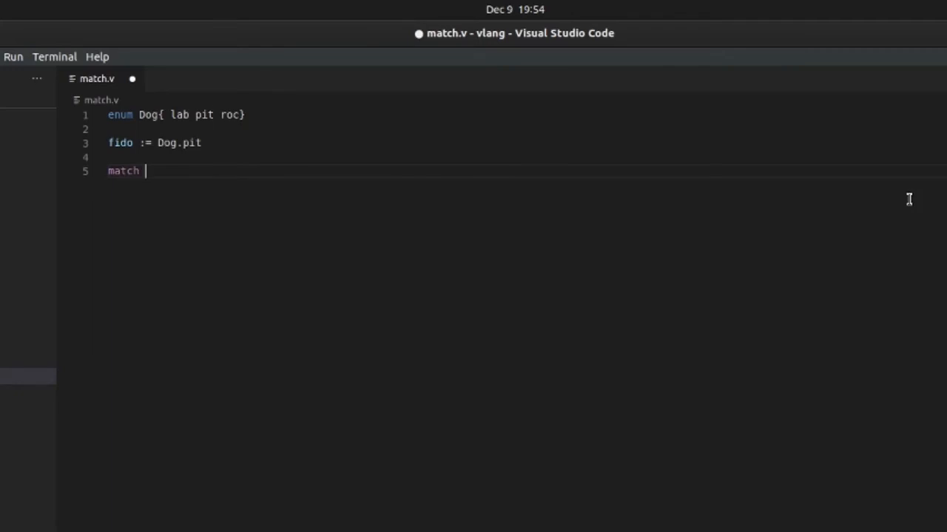
type("fido")
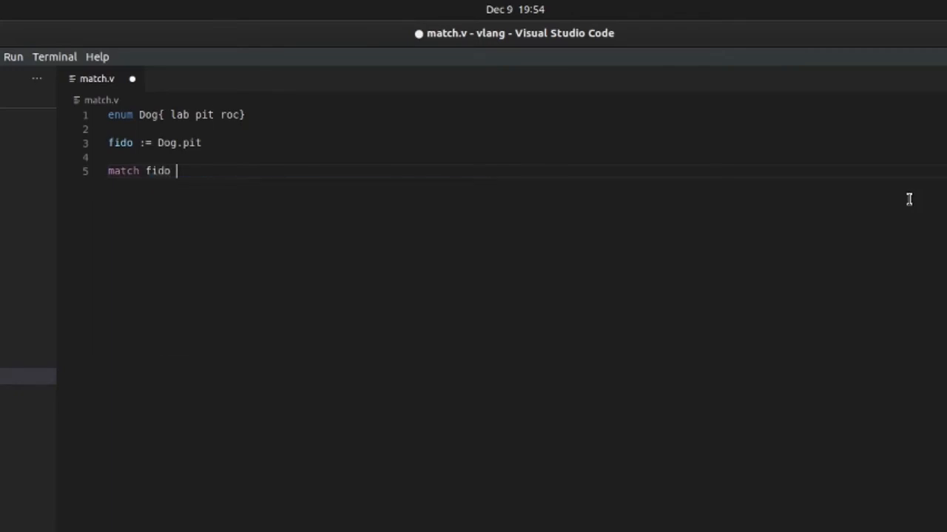
type("{")
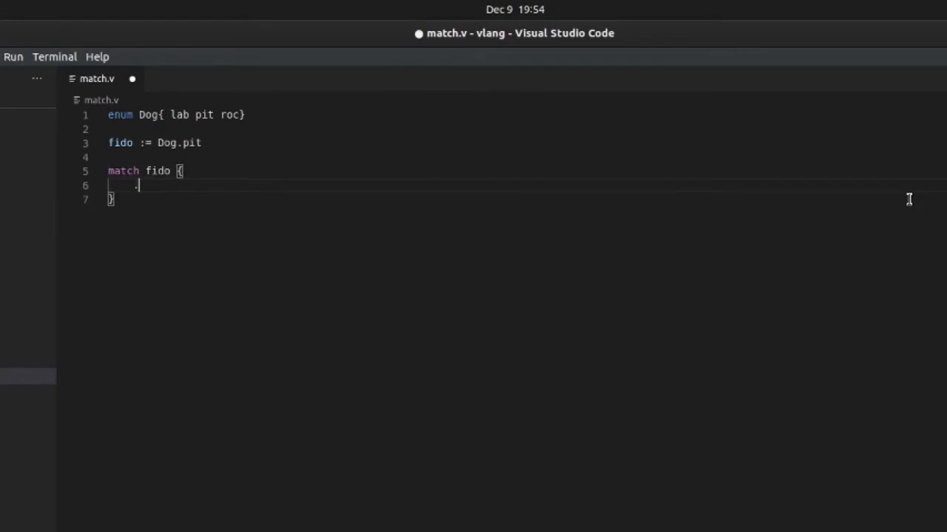
type(".lab")
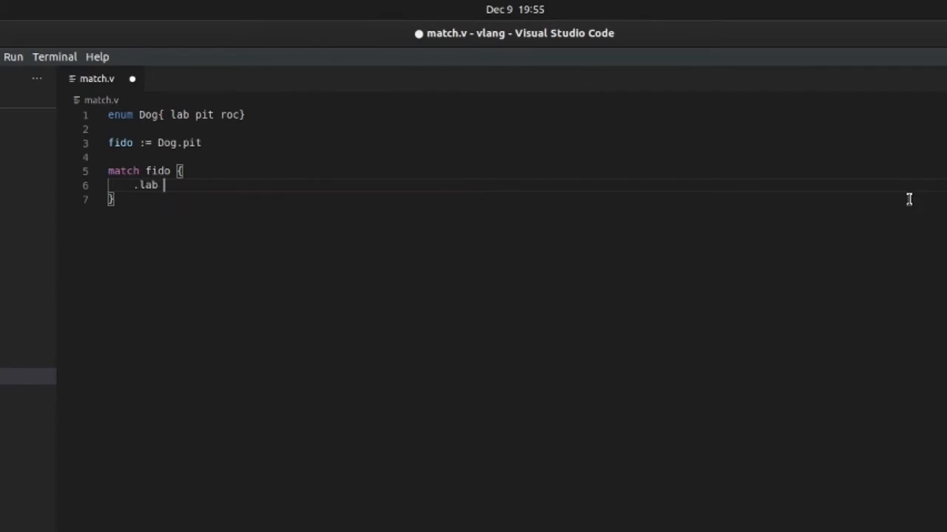
type("{ }")
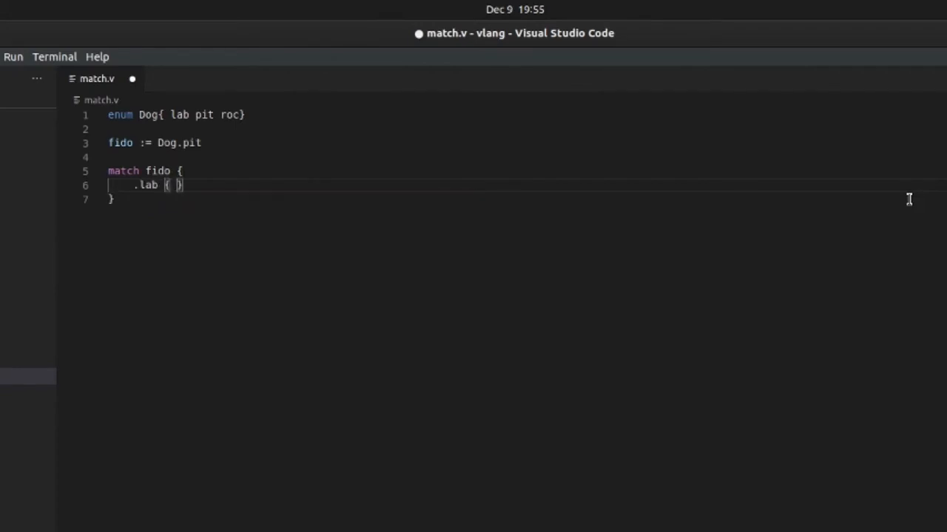
type("println(")
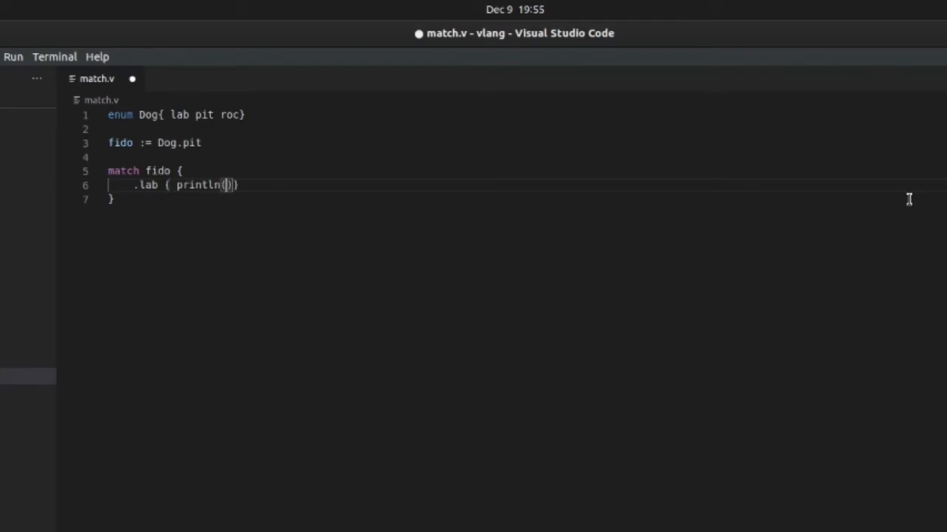
type("\"this d")
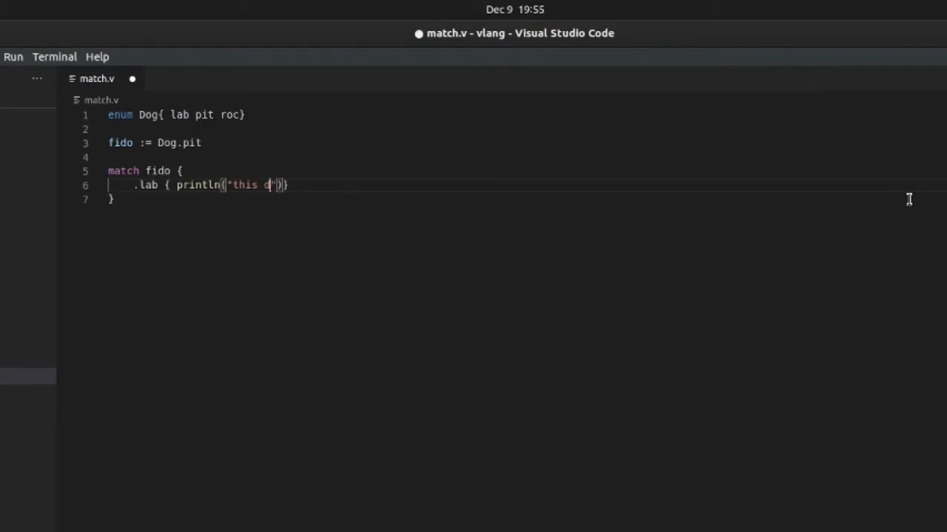
type("o")
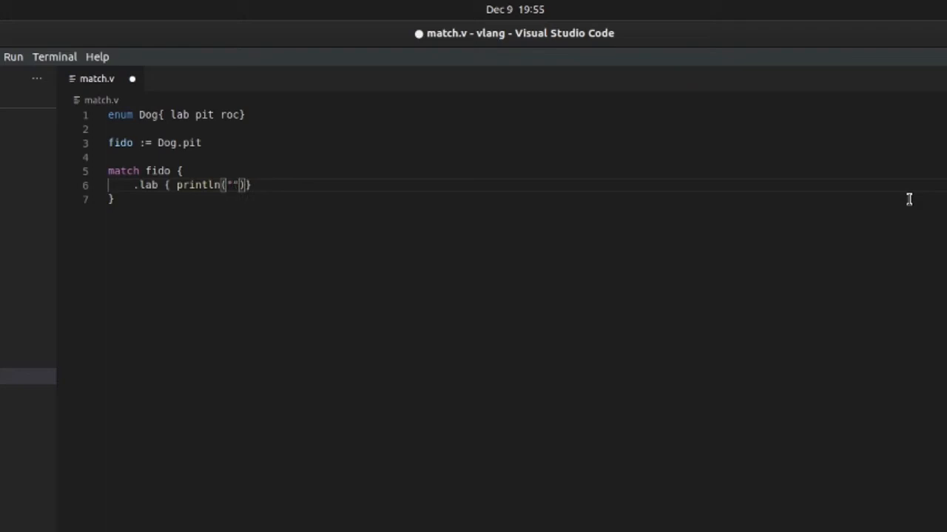
type("lab r")
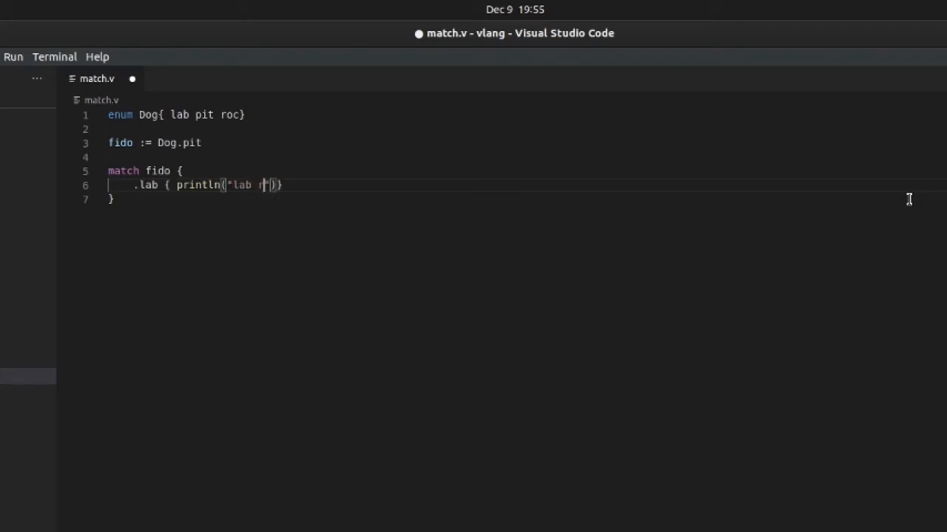
type("etriev")
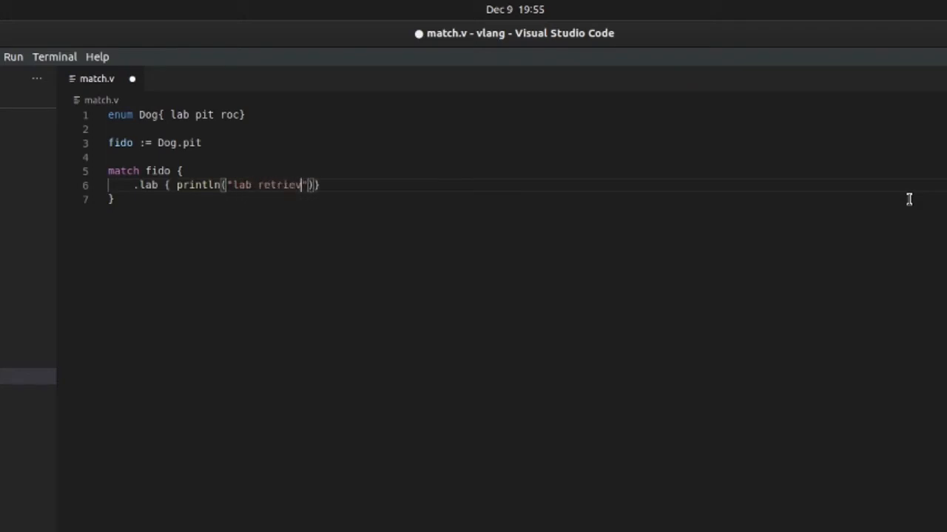
type("er")
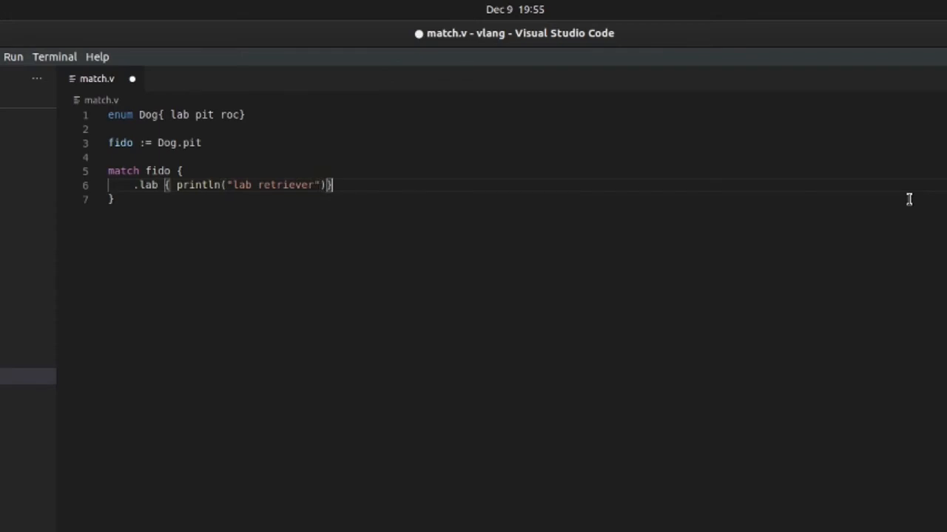
key("Enter")
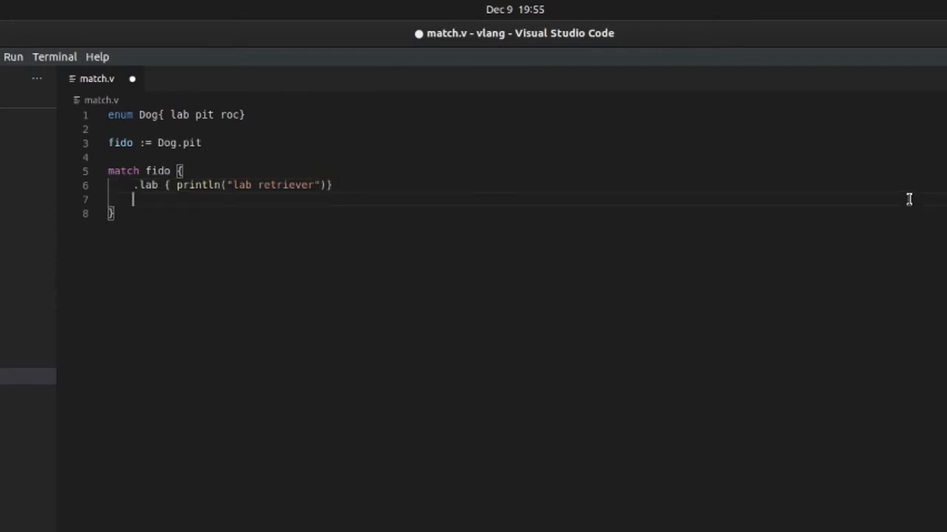
Step: Add a .pit arm printing "pitbull"
type(".pit {")
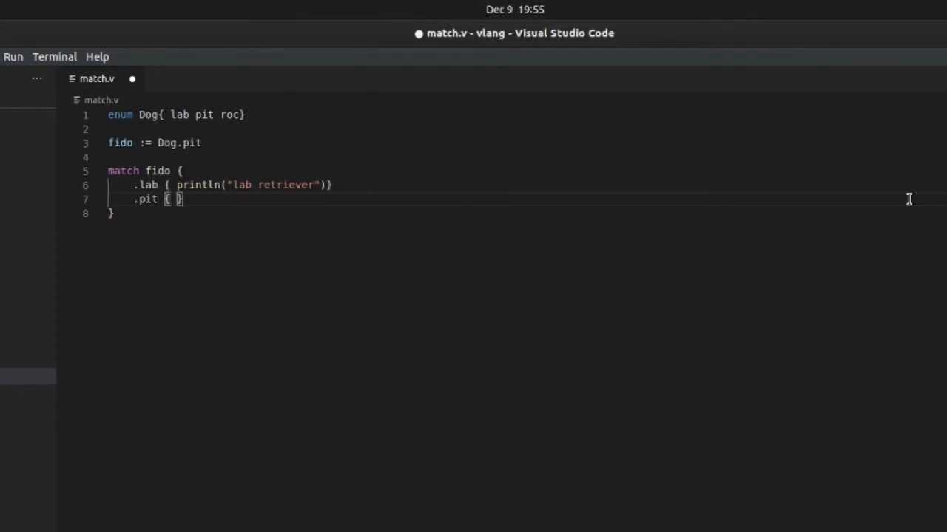
type("print")
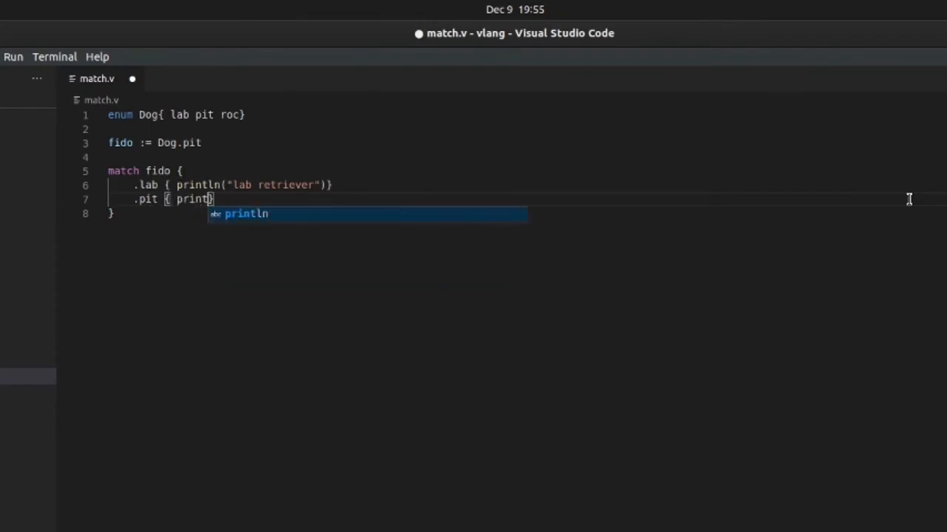
type("n(")
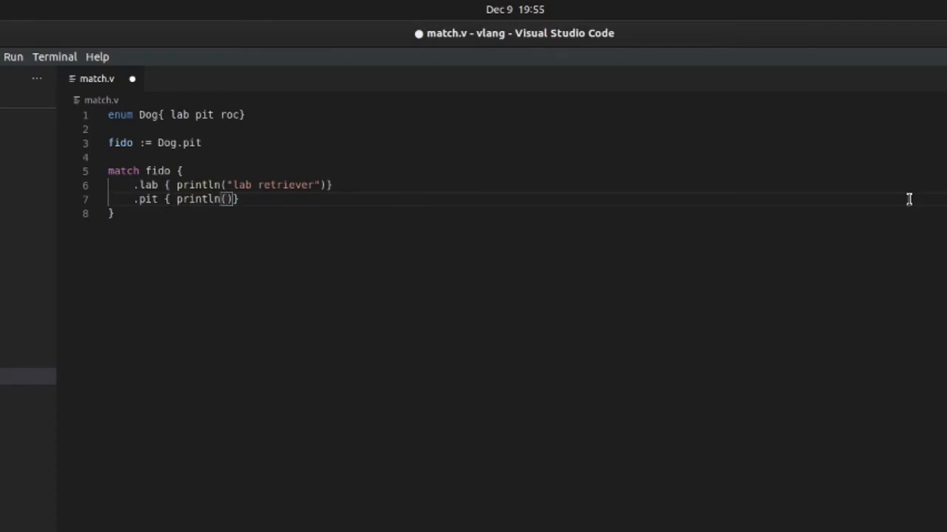
type("\"pitb\"")
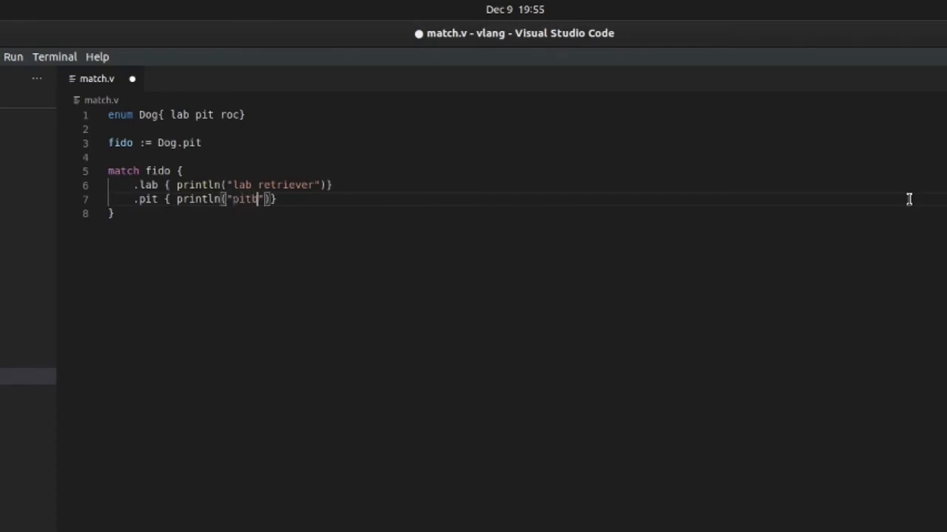
type("bull")
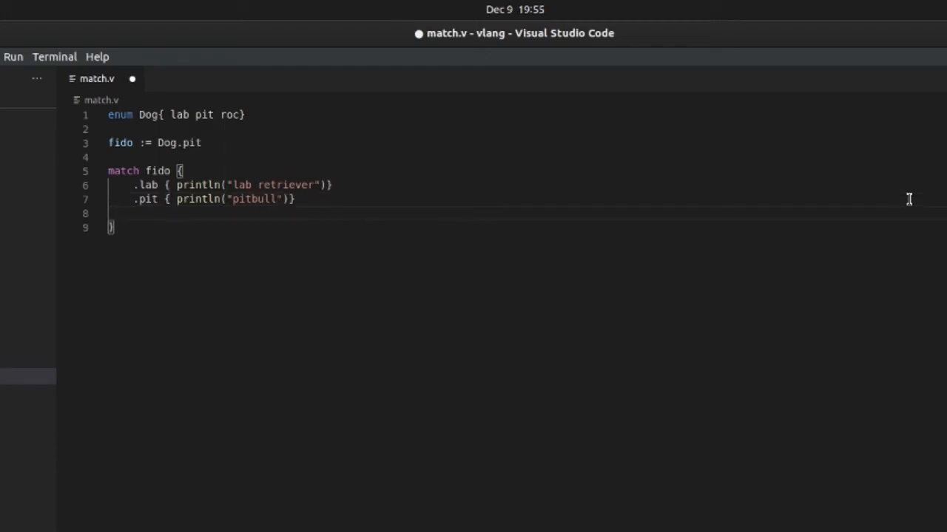
Step: Add a .roc arm printing "rockwillder"
type(".roc")
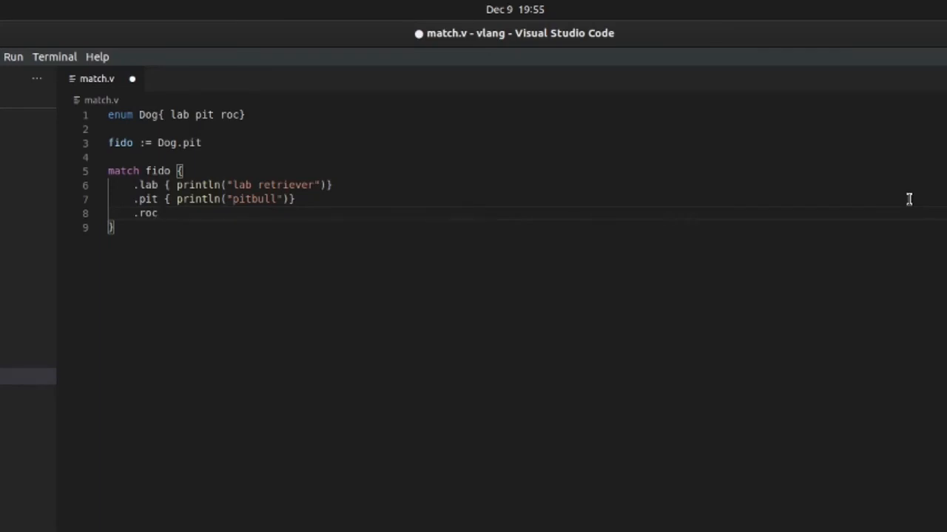
type("{ }")
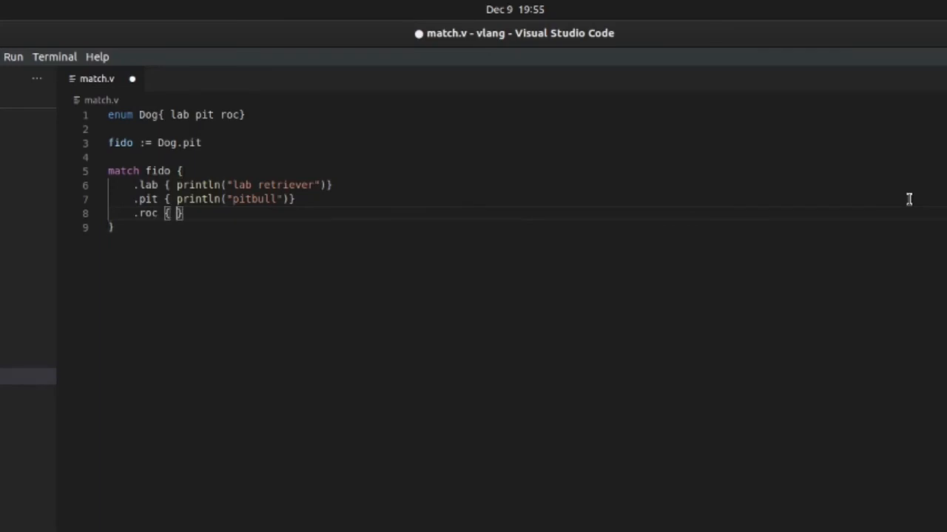
type("println(\"")
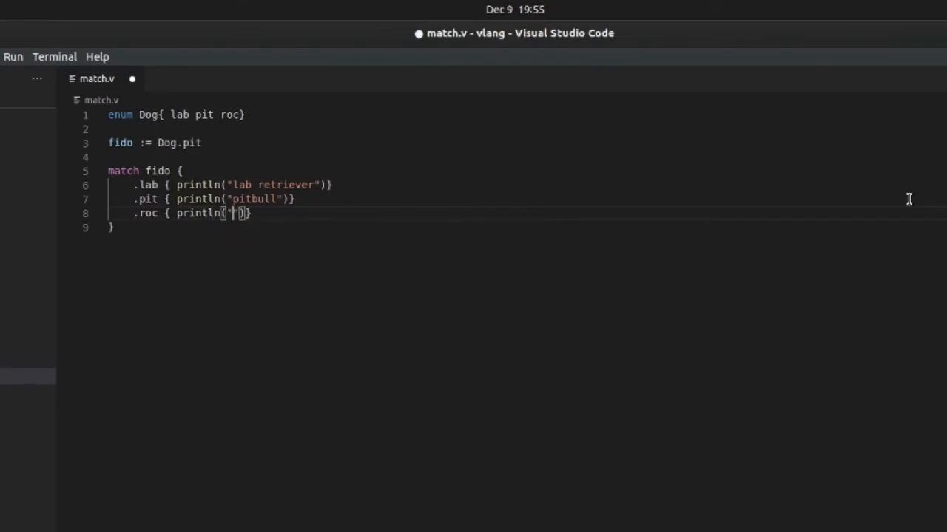
type("rockw")
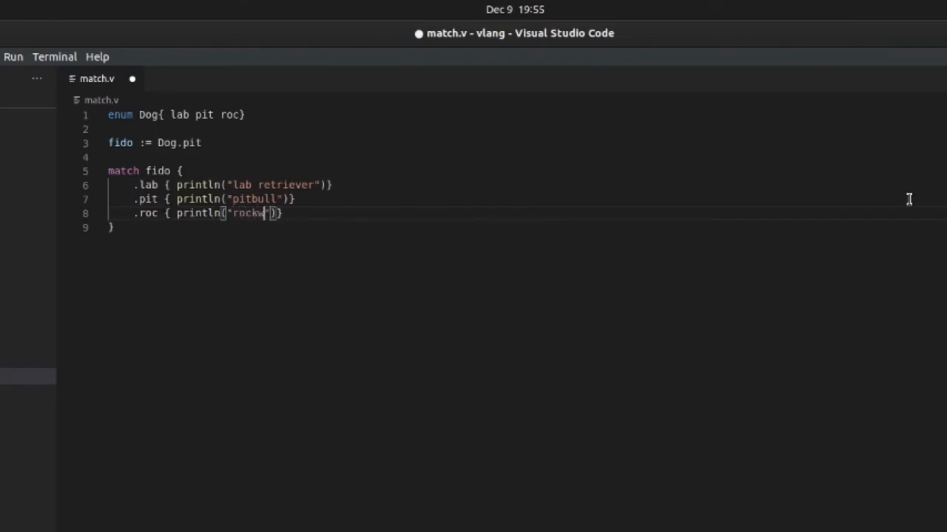
type("il")
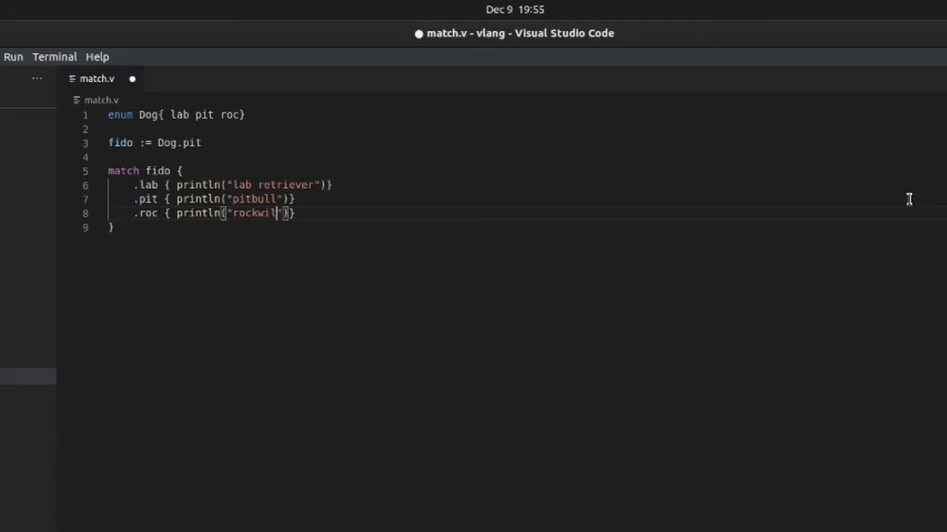
type("lder")
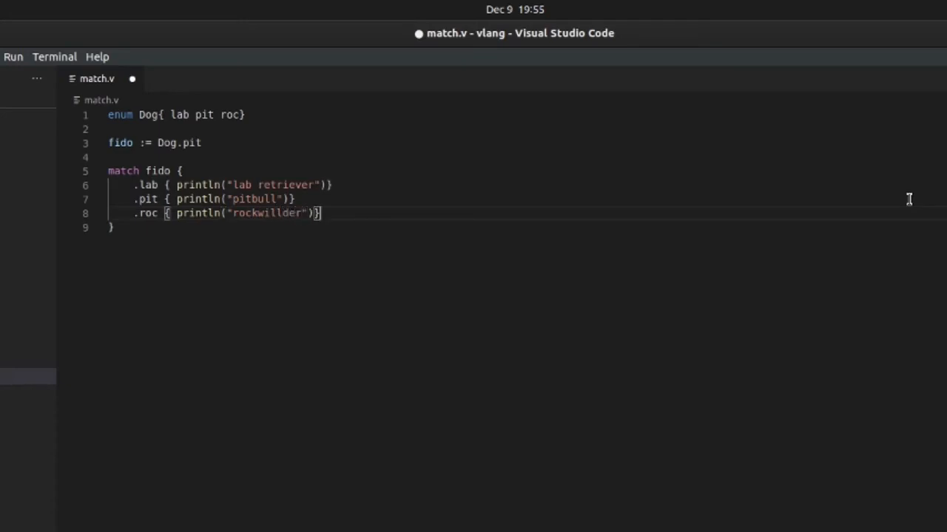
type("else")
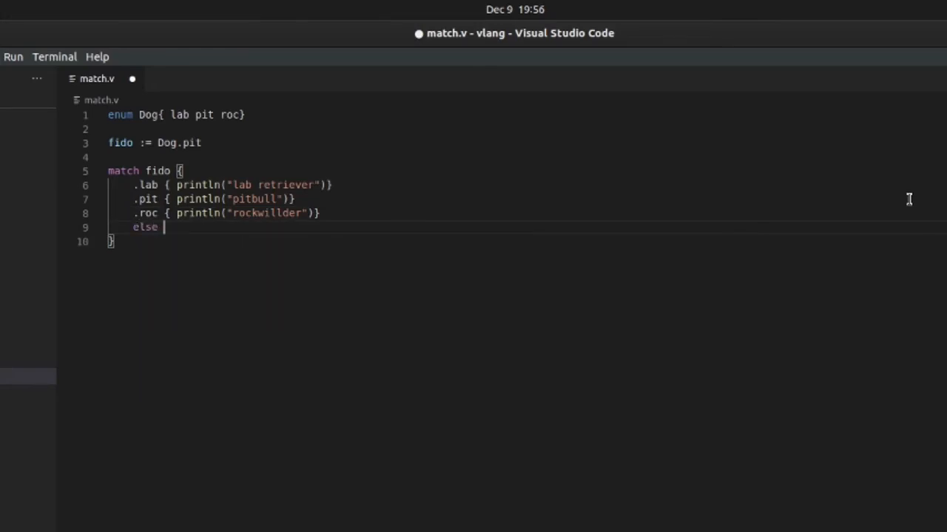
Step: Add an else branch printing "i dont know what kind of dog it is"
type("{")
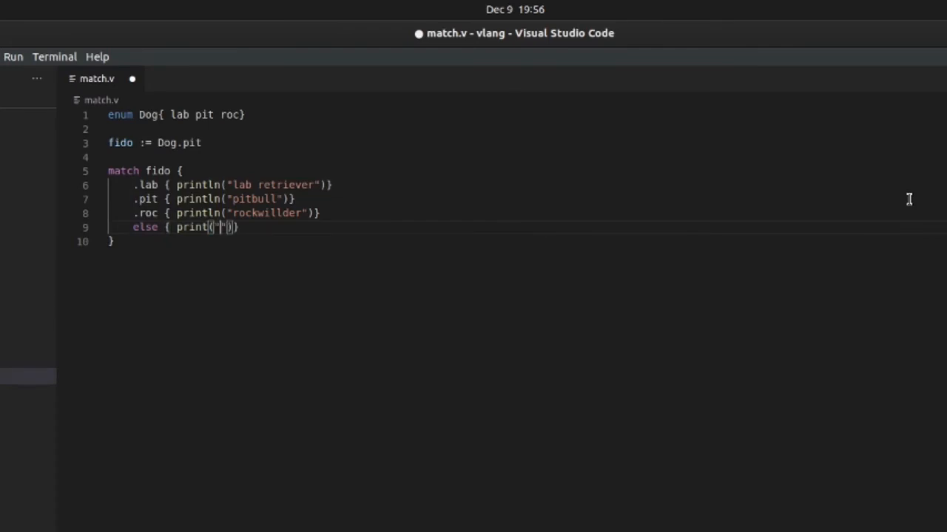
type("i dont knw")
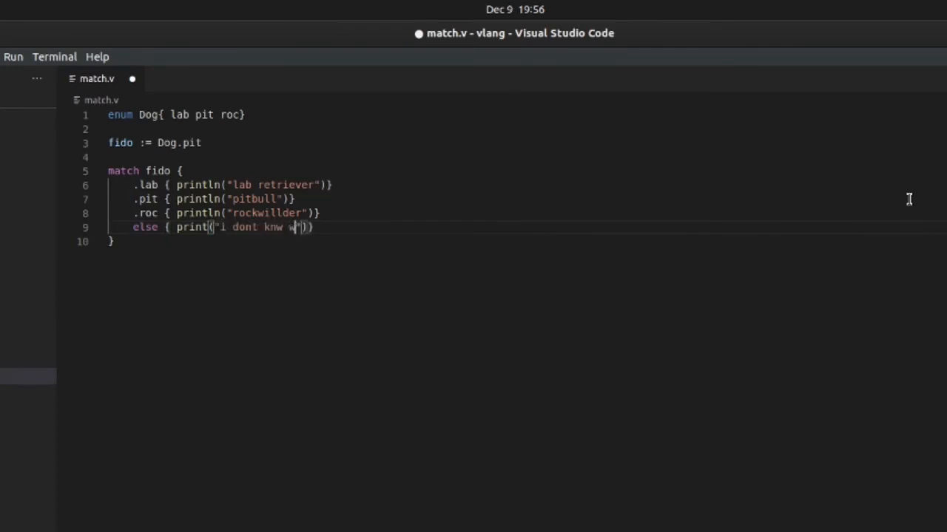
type("what kind o")
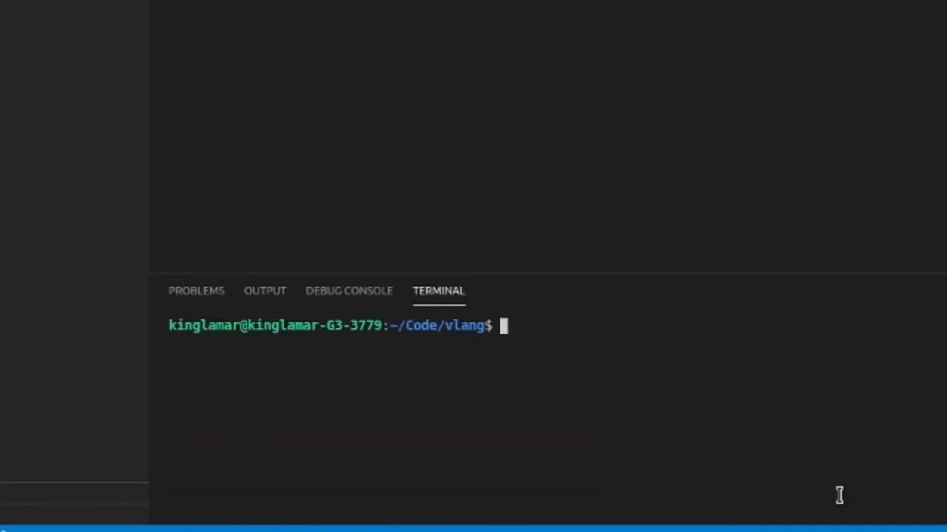
Step: Compile with v match.v, which fails because else is unnecessary in an exhaustive match
type("v match.v")
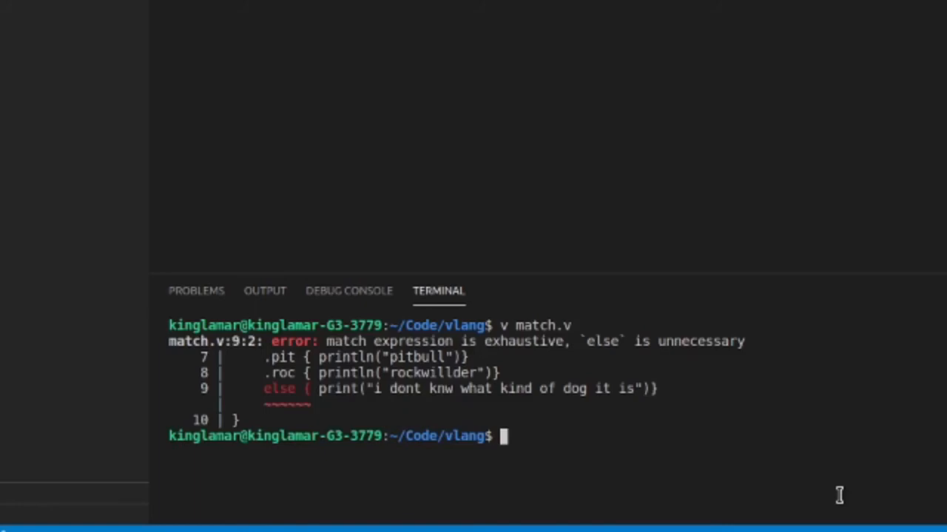
mouse_move(662, 505)
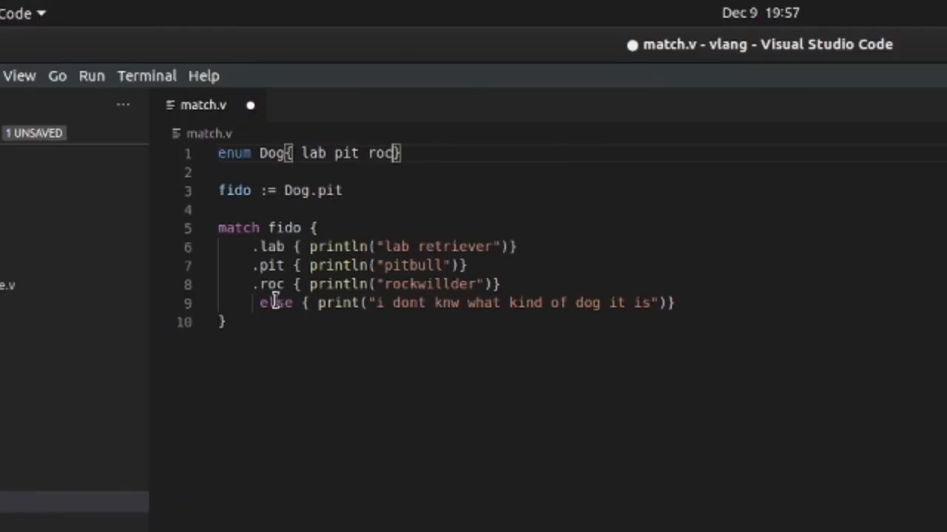
mouse_move(270, 283)
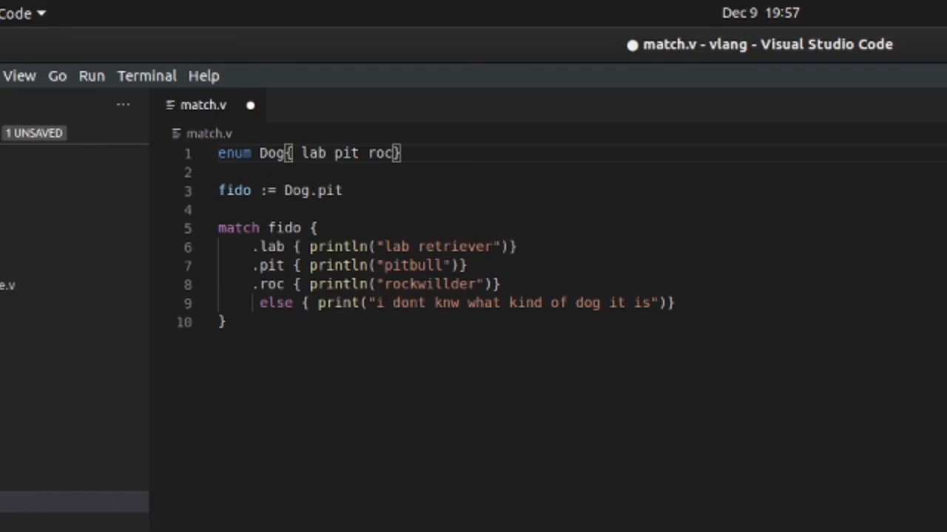
mouse_move(399, 153)
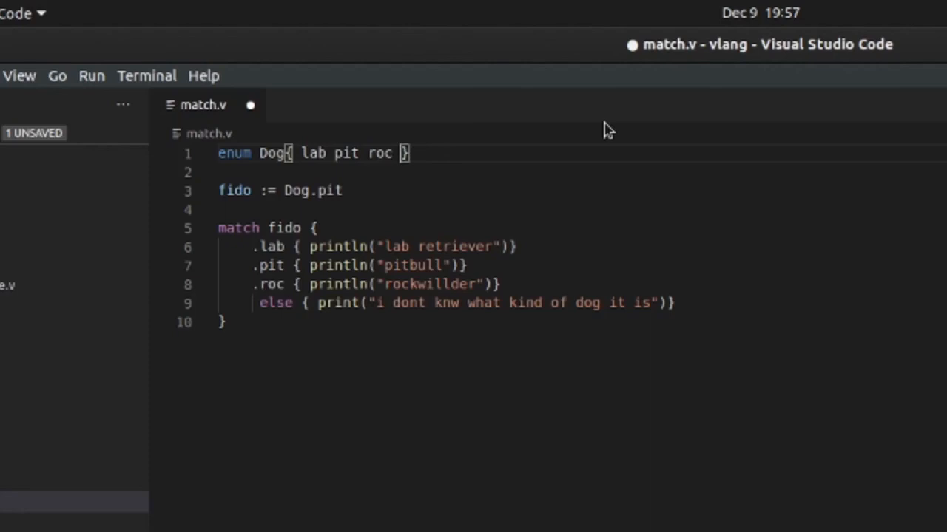
Step: Add jrt after roc in the Dog enum and save match.v
type("jrt")
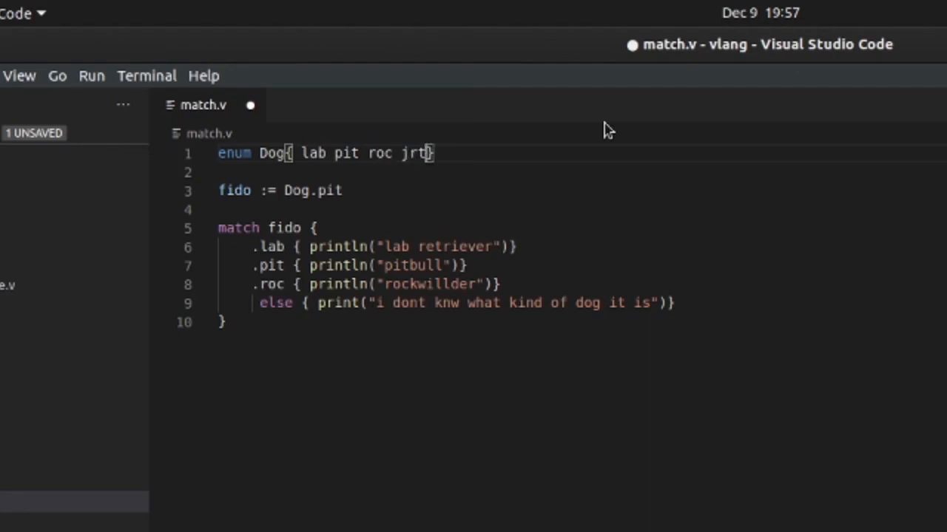
key("Ctrl+s")
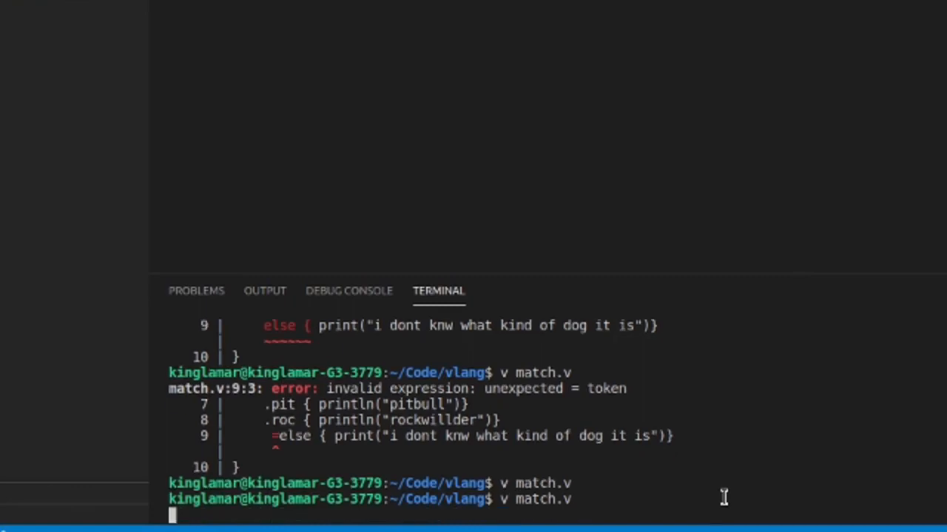
Step: Recompile match.v with no errors and begin typing ./match to run it
key("Enter")
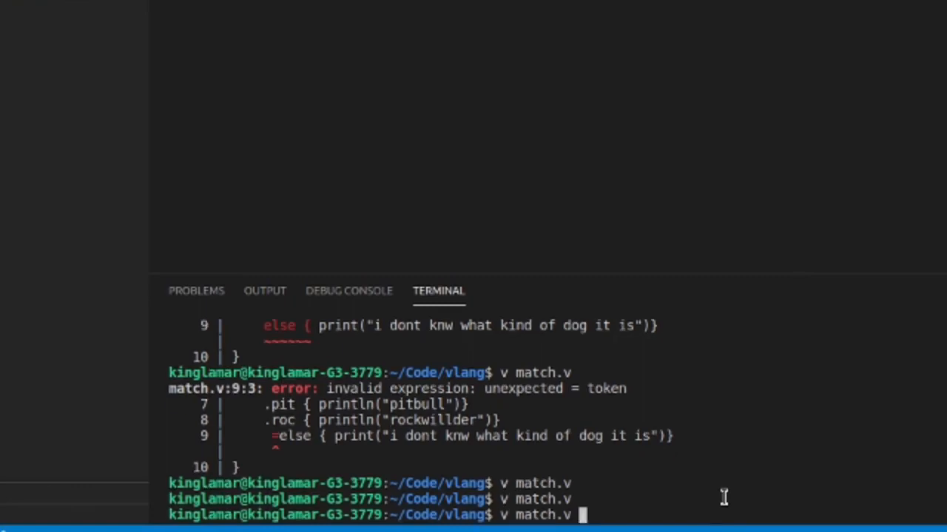
type("./")
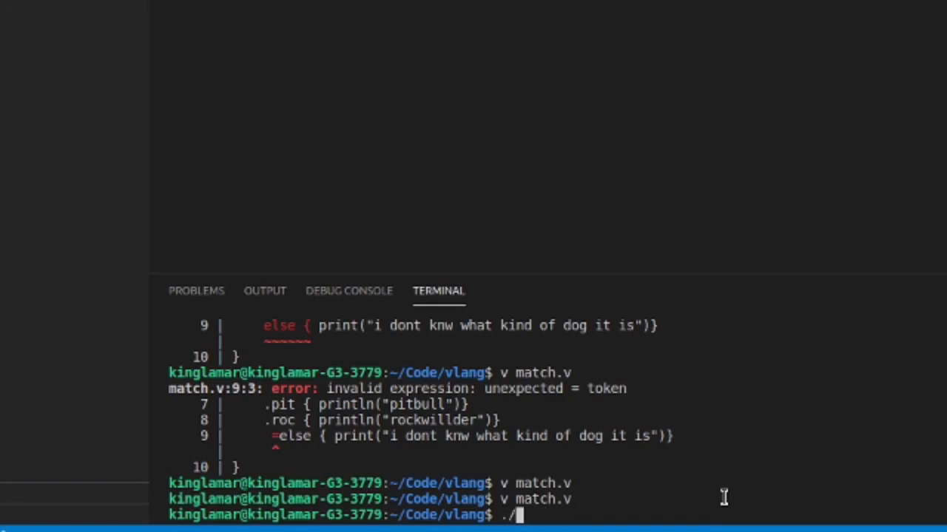
type("ma")
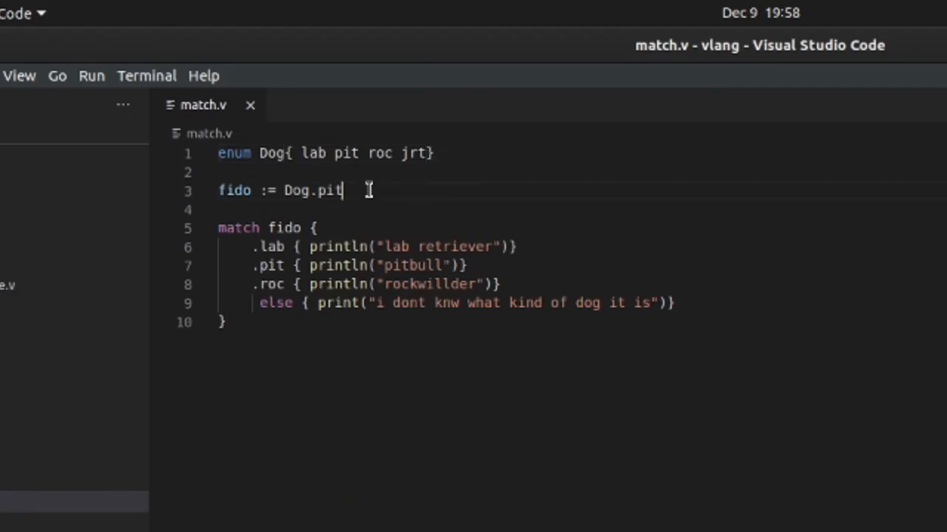
Step: Change fido's value on line 3 from Dog.pit to Dog.jrt
key("Backspace")
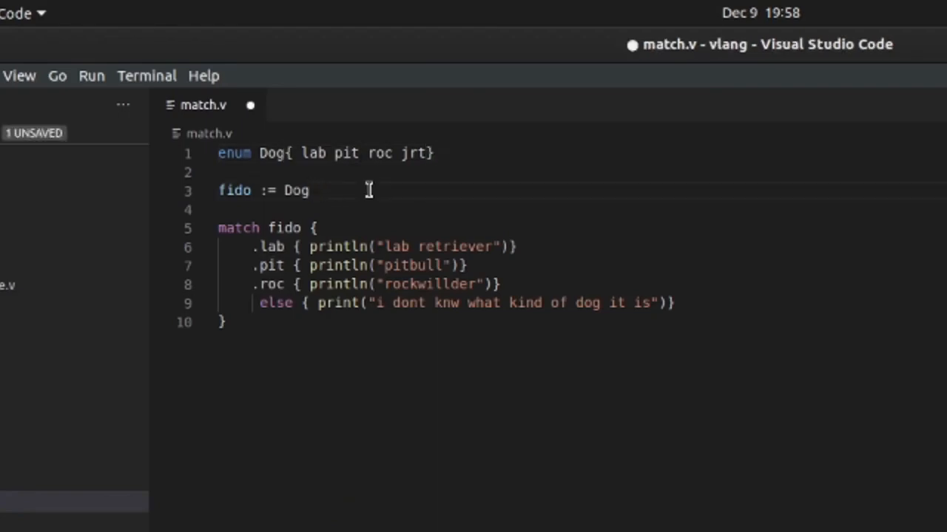
type(".jrt")
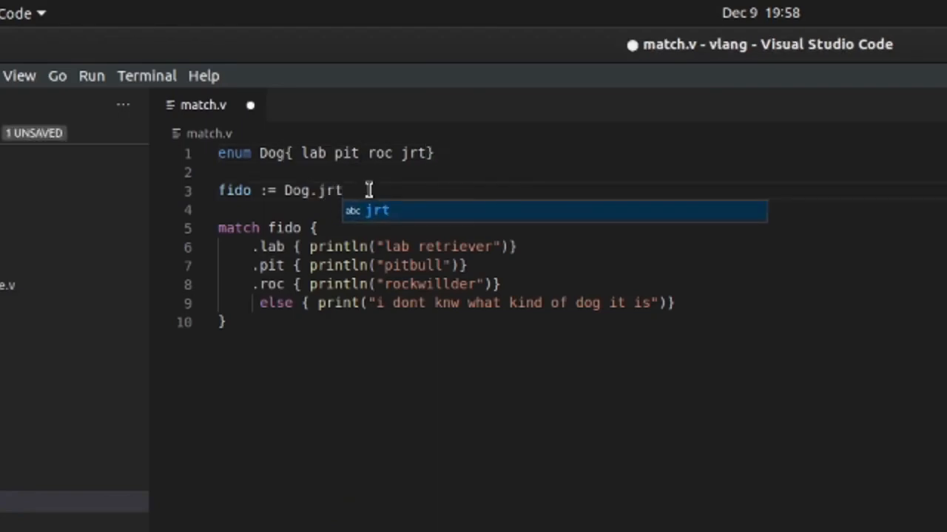
type("s")
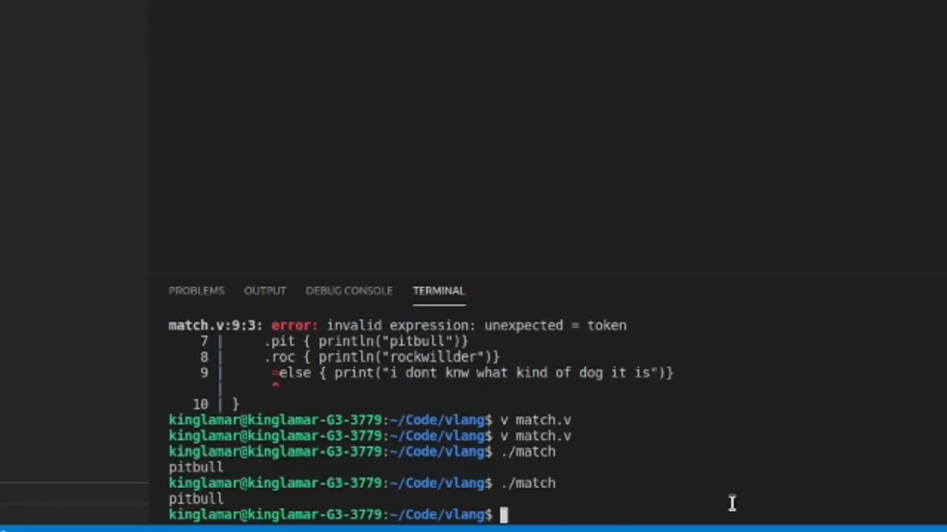
Step: Compile match.v twice with v match.v and run ./match, which prints pitbull
type("v match.v")
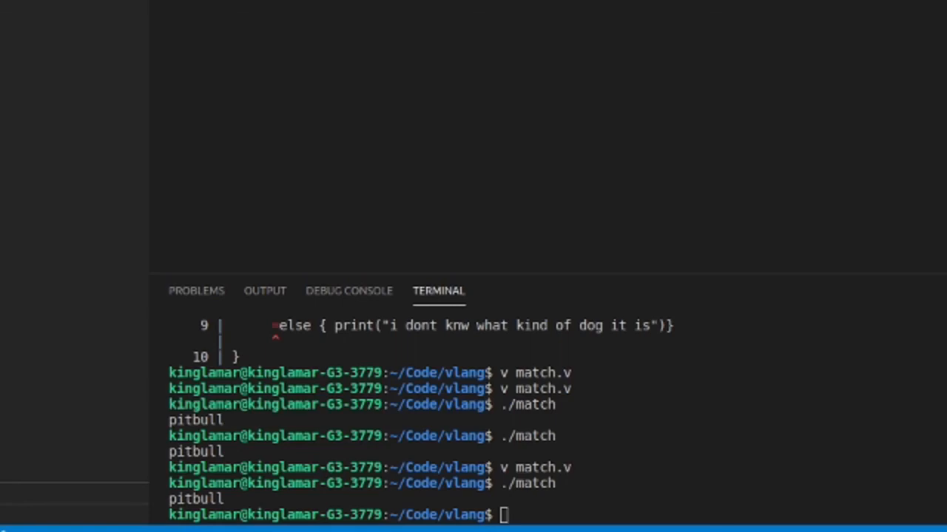
mouse_move(844, 504)
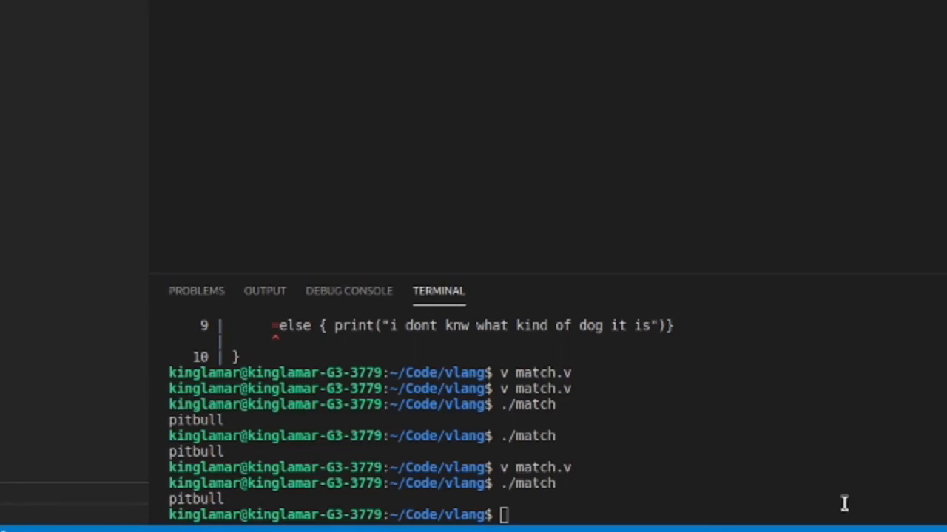
type("v match.v")
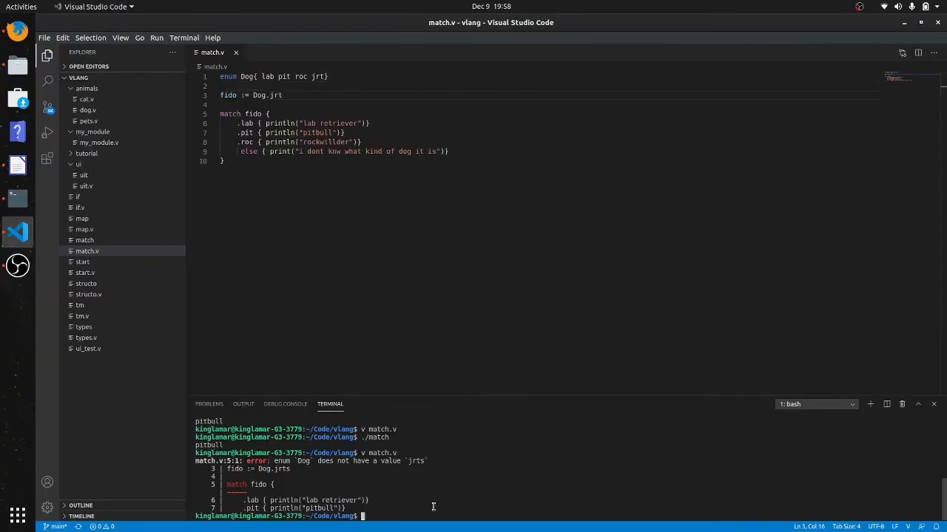
type("./match")
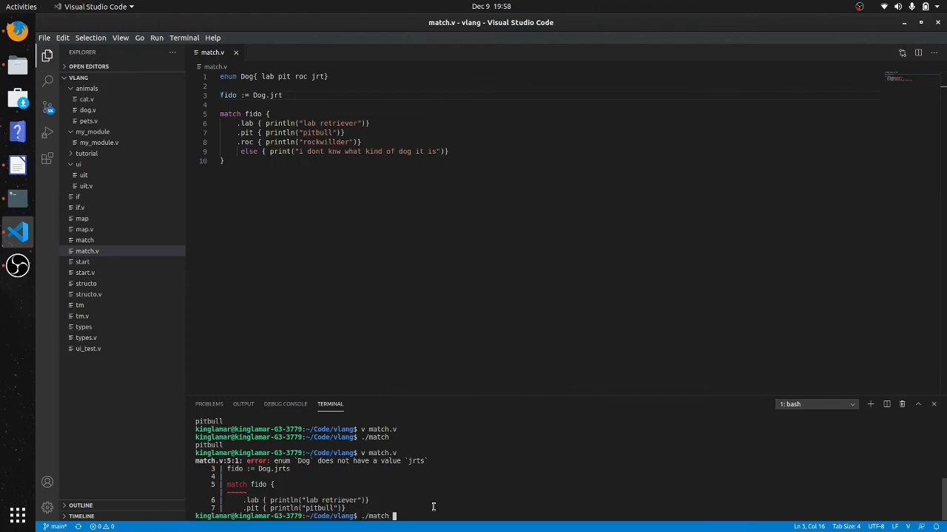